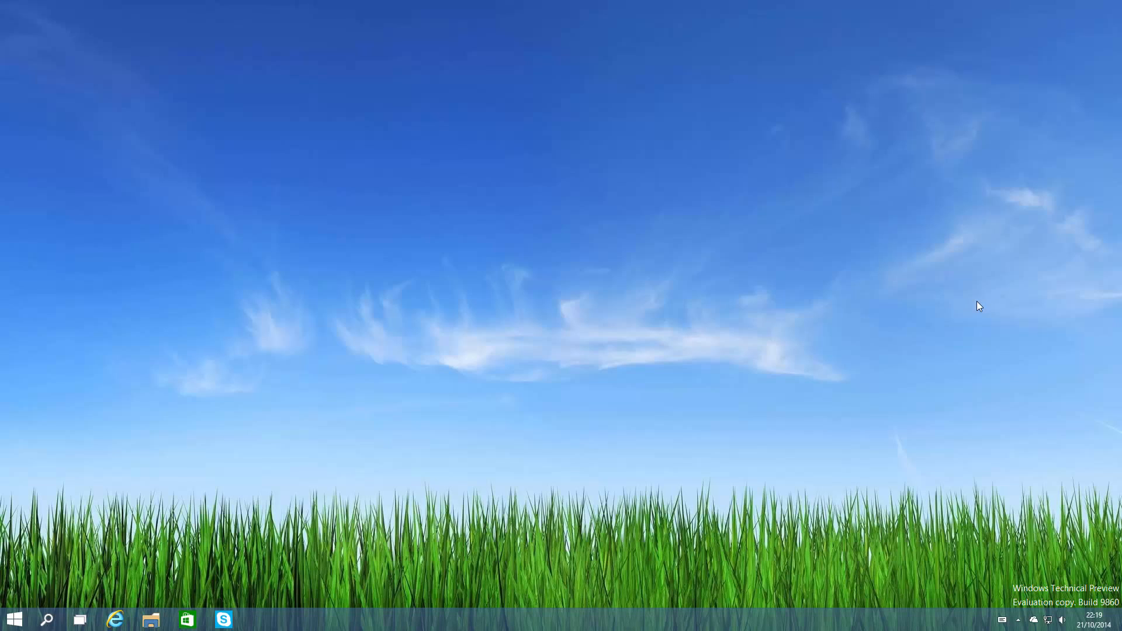
mouse_move(1005, 612)
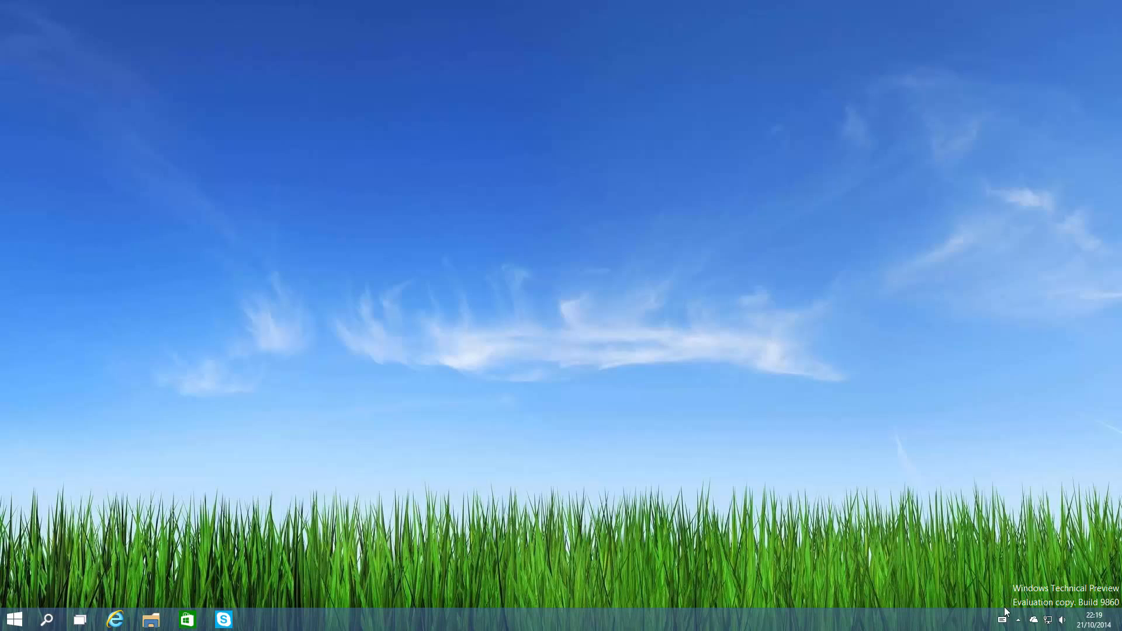
Check the Notifications panel, then the Home folder in File Explorer from the taskbar.
click(1003, 620)
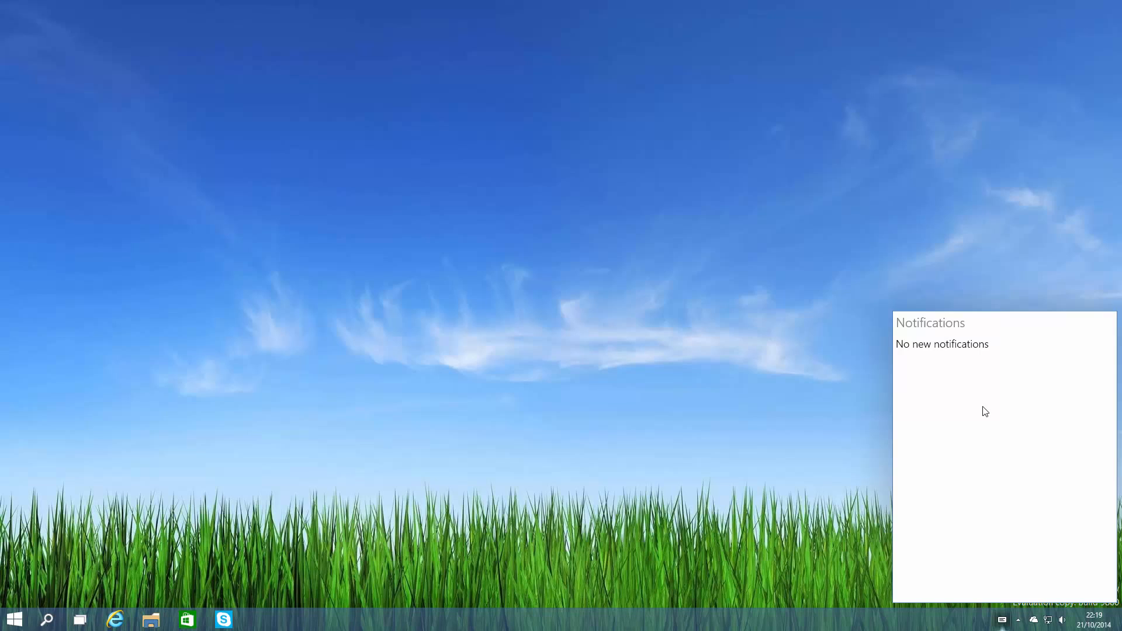
click(444, 394)
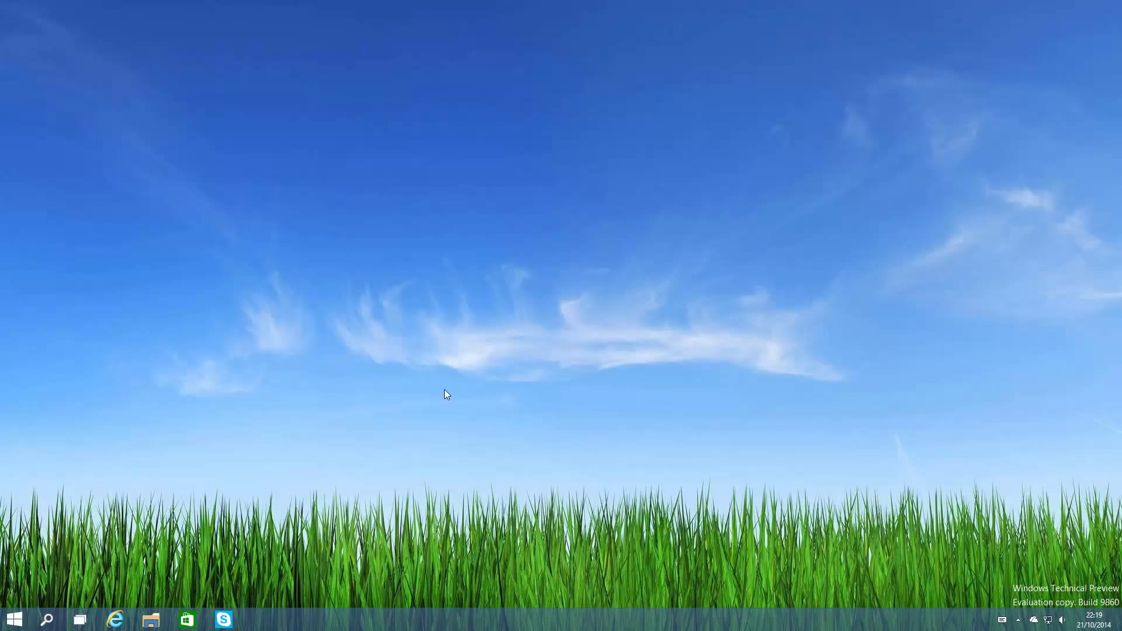
mouse_move(338, 435)
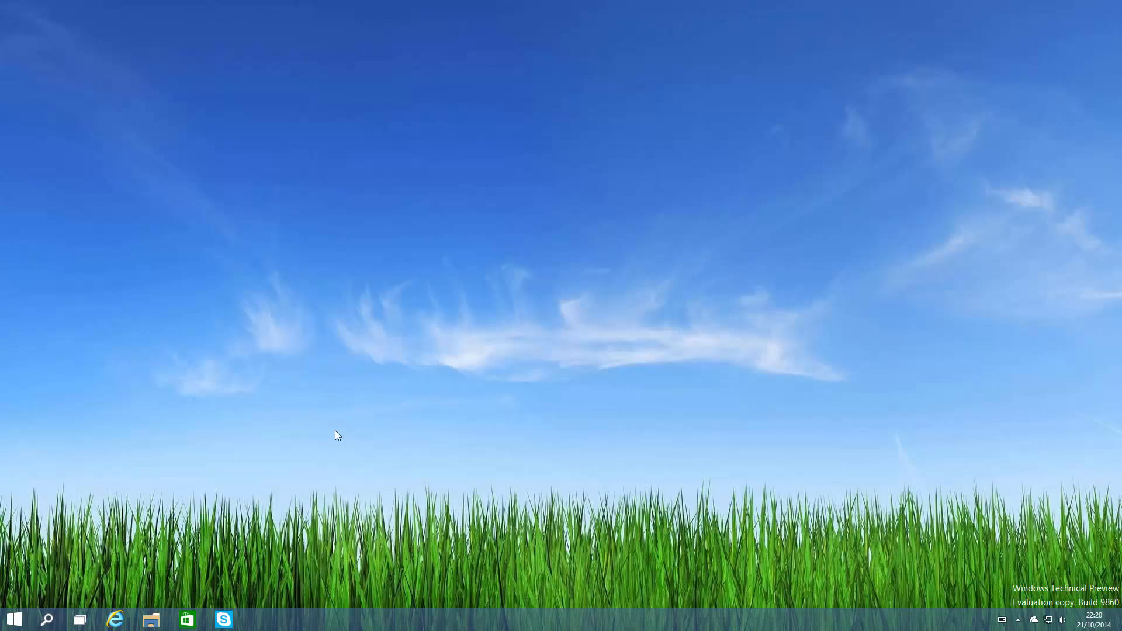
mouse_move(148, 620)
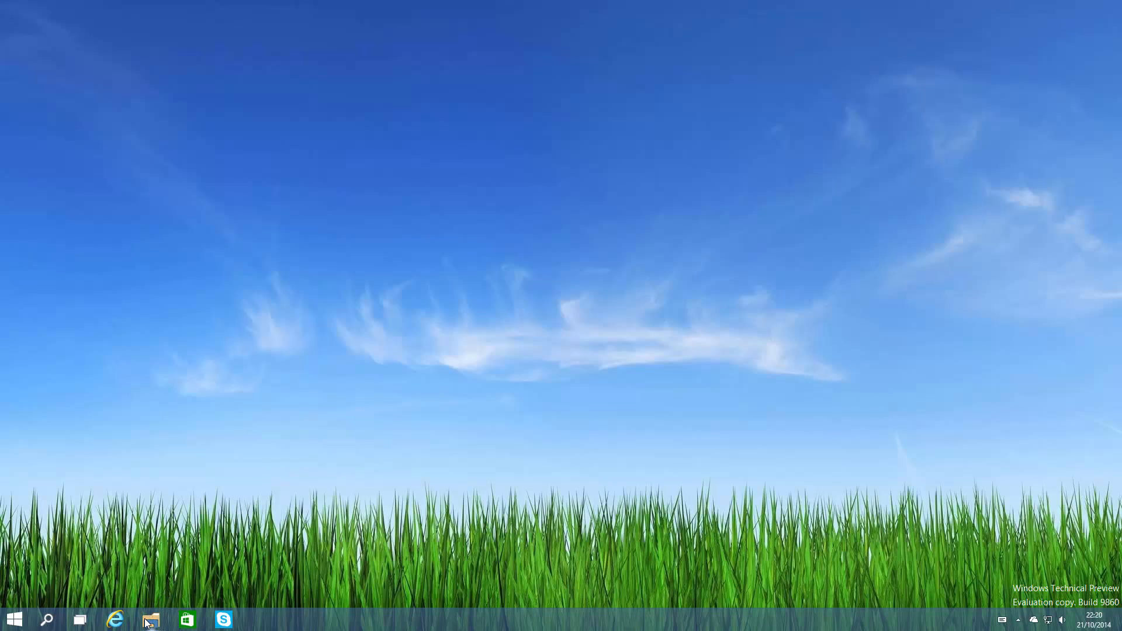
click(150, 620)
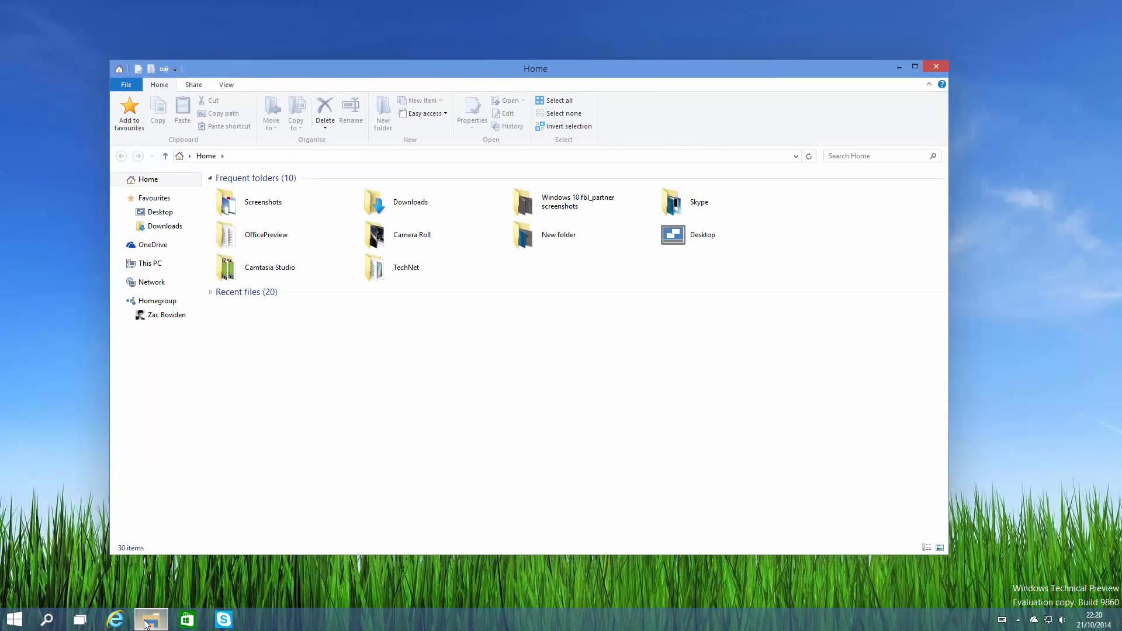
mouse_move(4, 282)
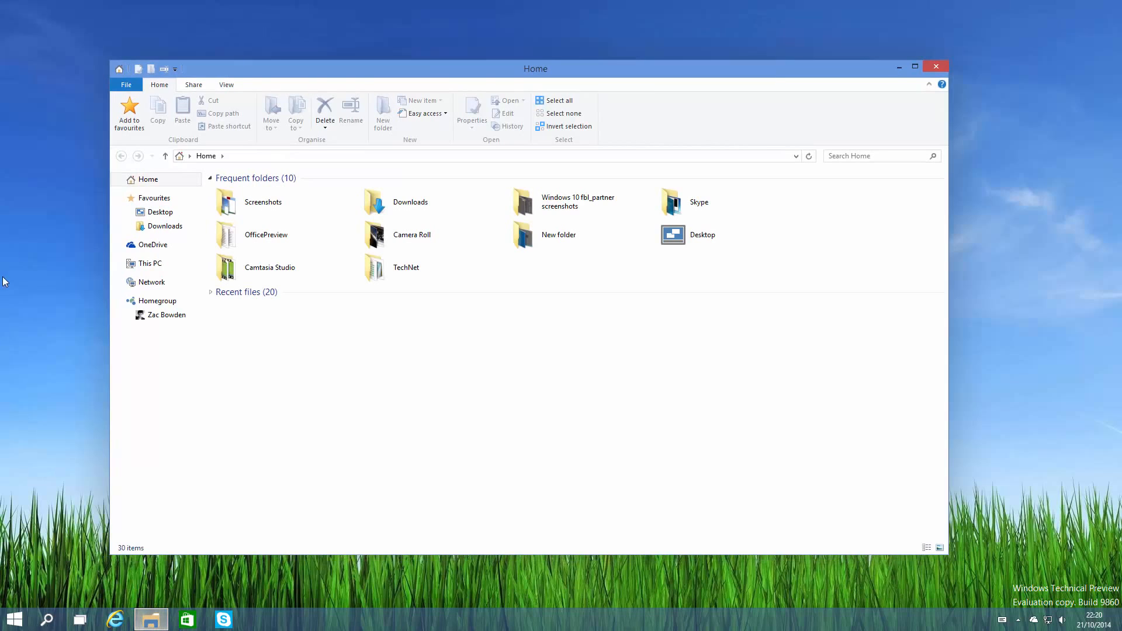
mouse_move(416, 438)
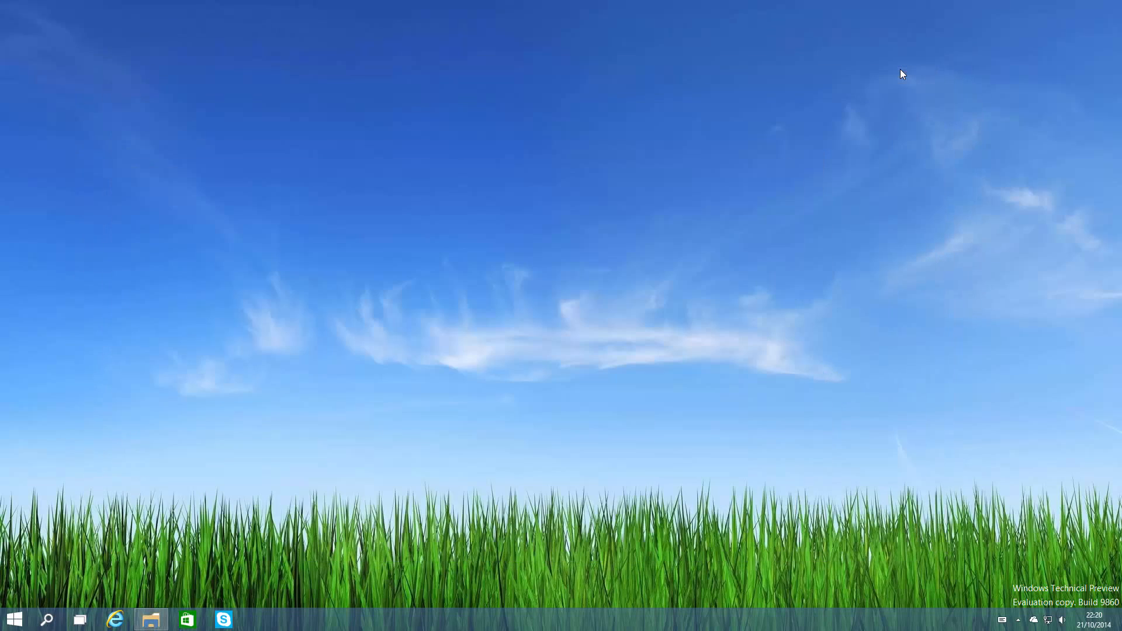
mouse_move(852, 104)
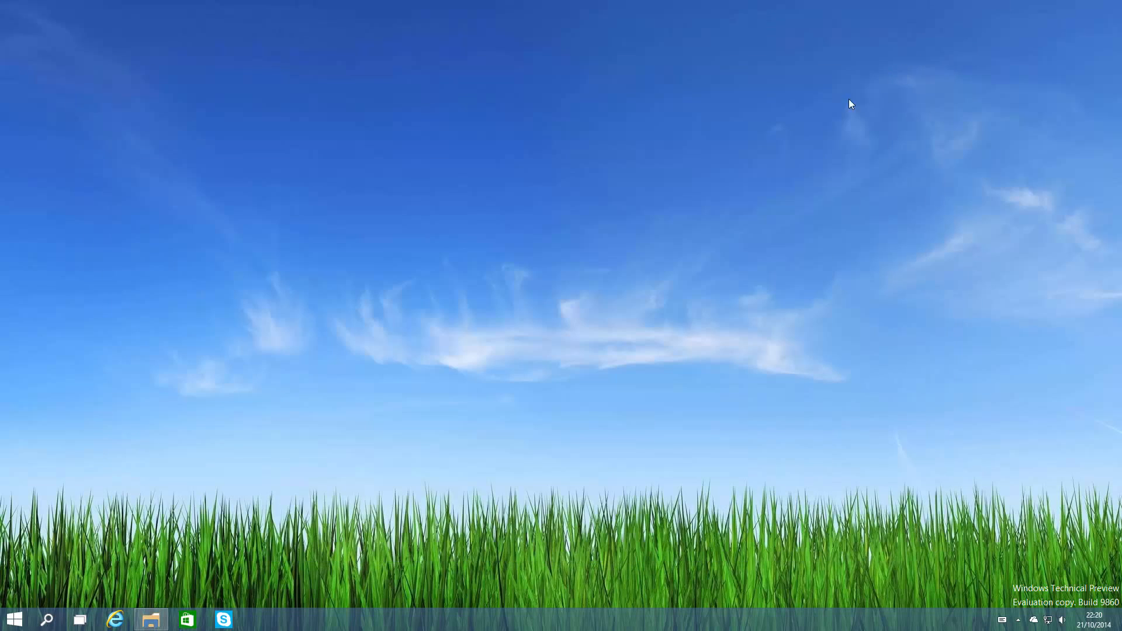
click(151, 620)
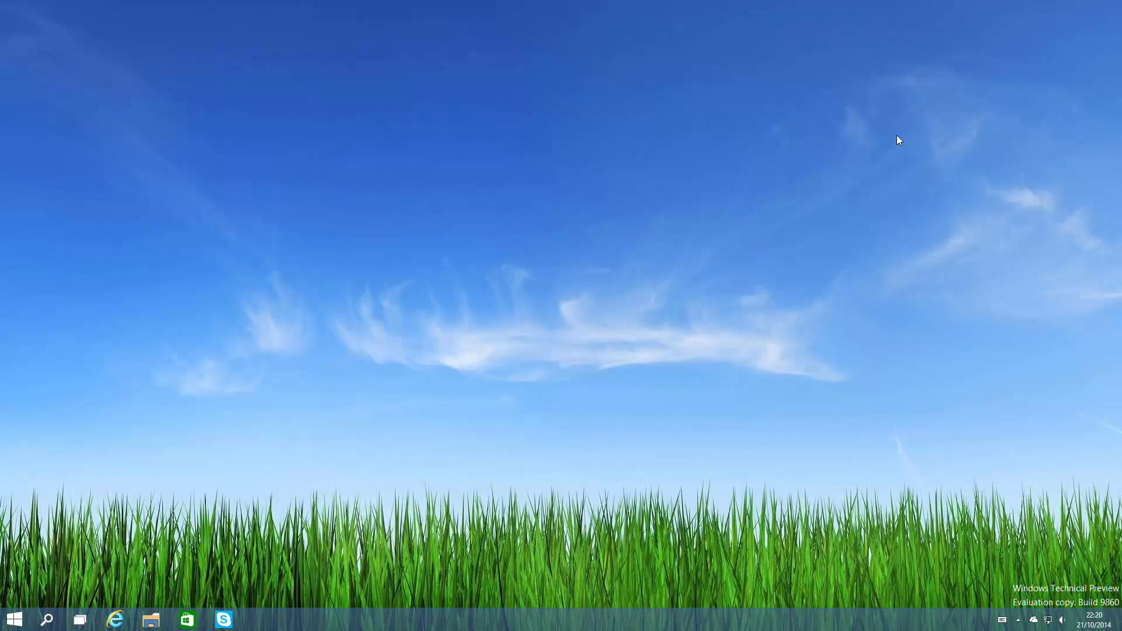
mouse_move(251, 493)
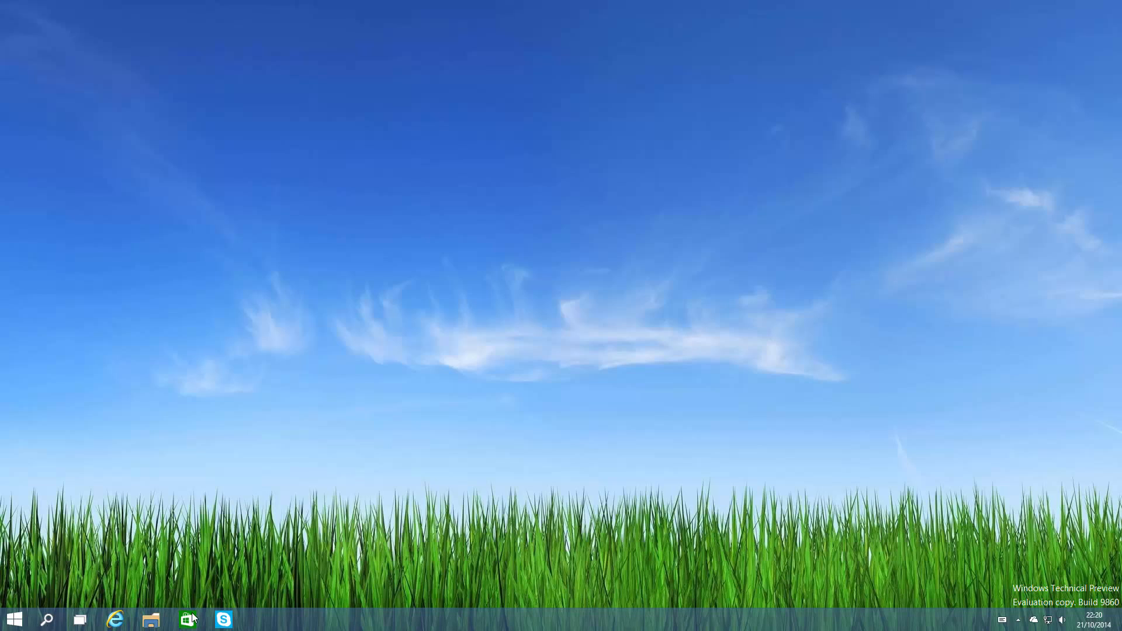
Launch the Store in an enlarged window and show Project Spark in the featured banner.
click(187, 620)
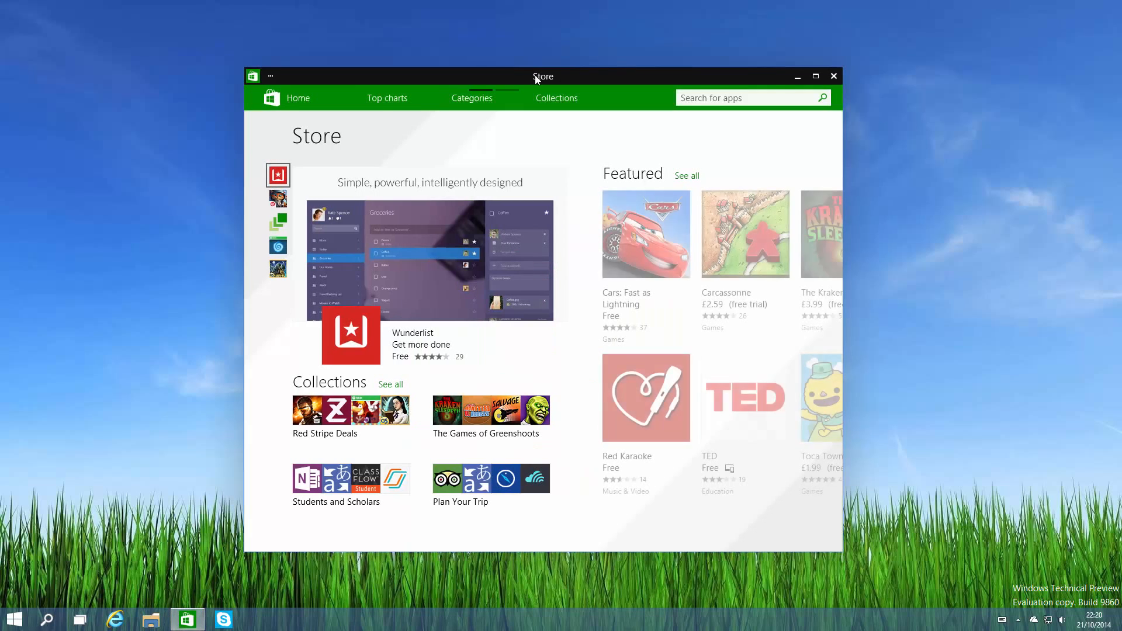
mouse_move(945, 39)
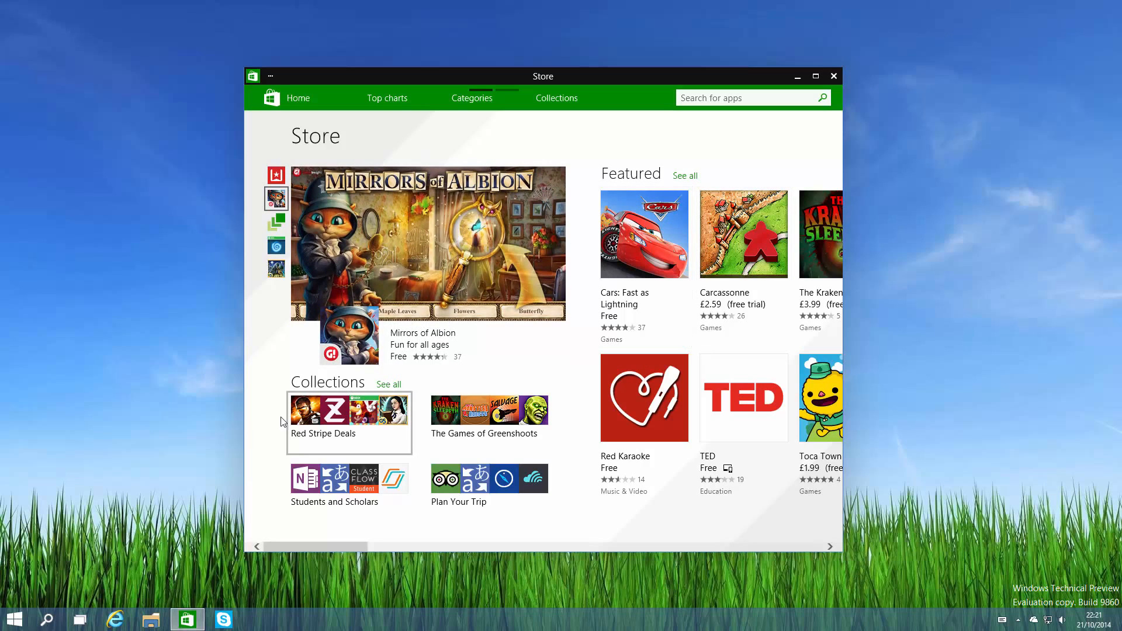
click(150, 620)
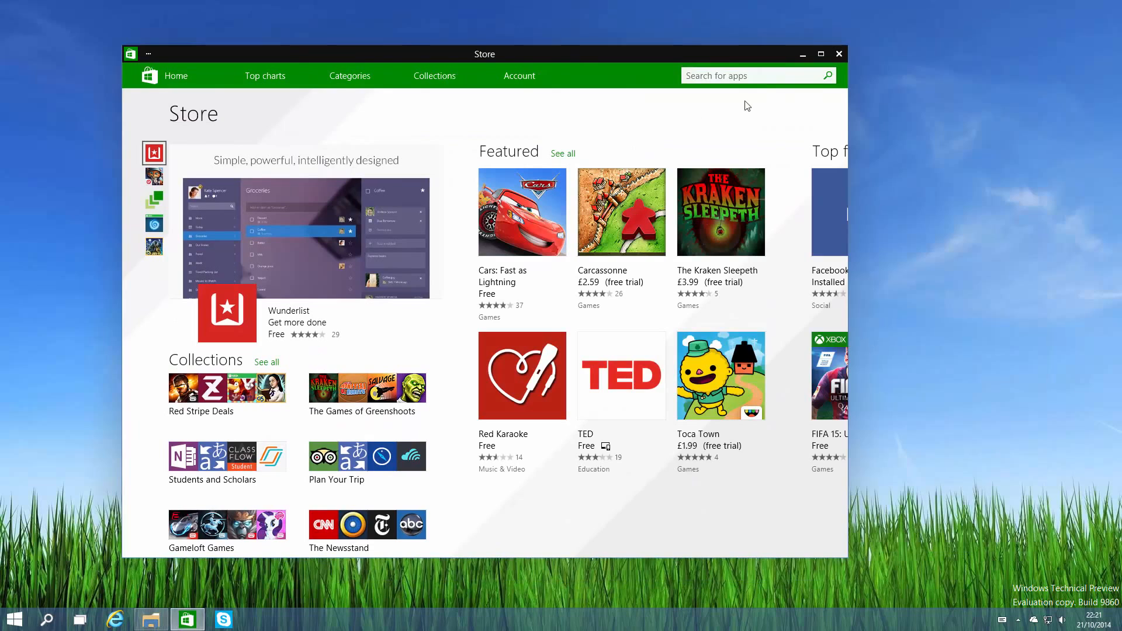
mouse_move(769, 104)
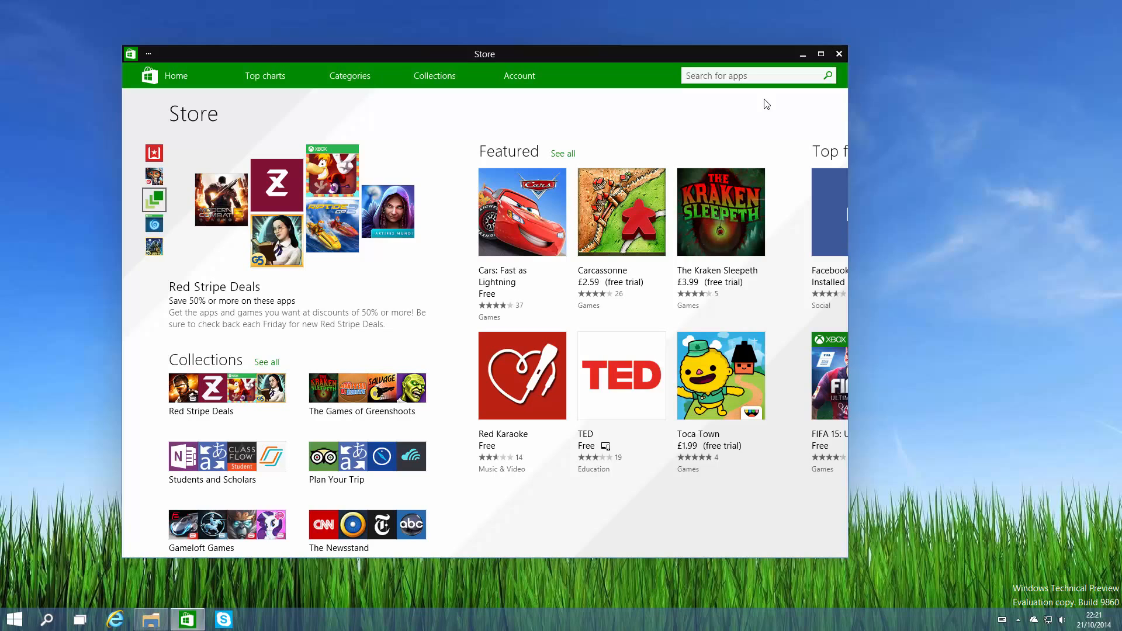
click(154, 222)
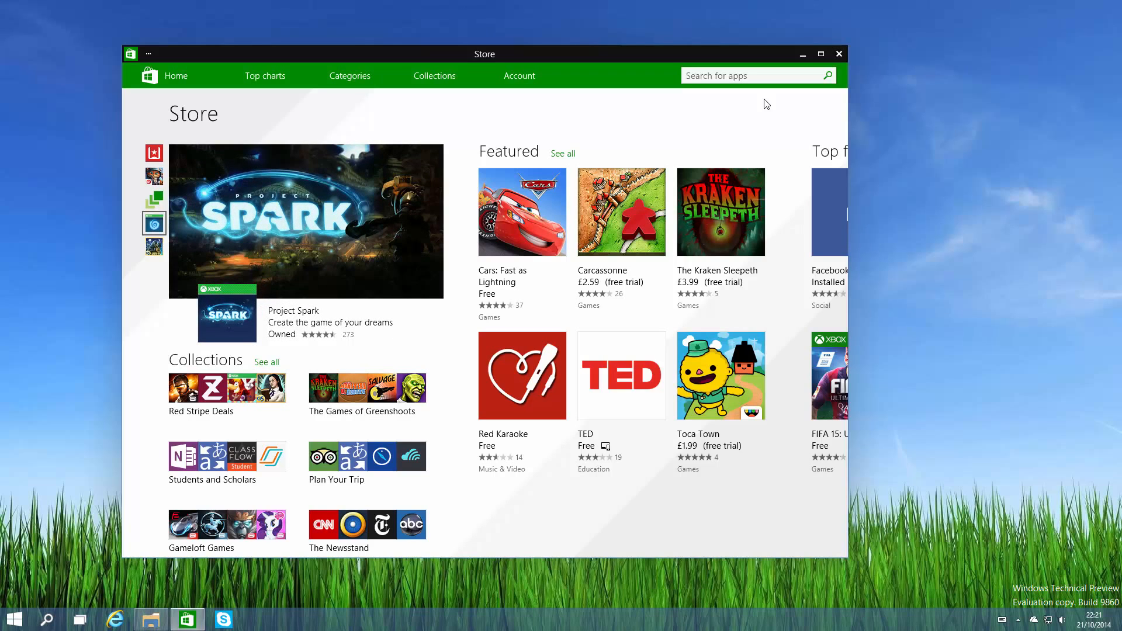
click(839, 54)
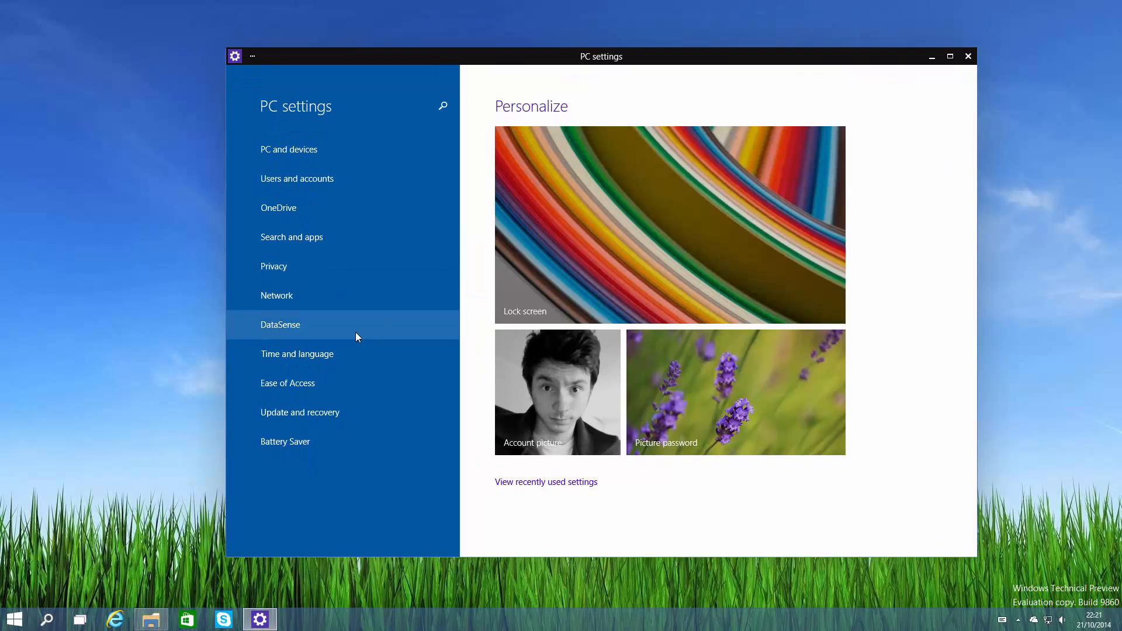
View DataSense usage since 21/09/2014 and the Battery Saver page (off), returning to the main list.
click(279, 324)
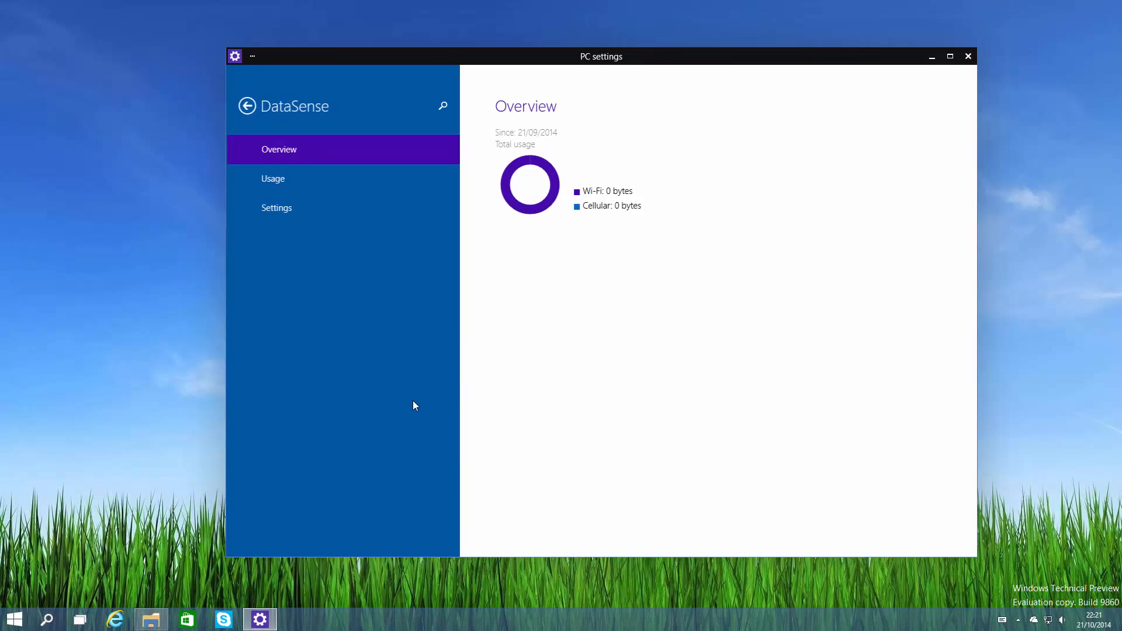
mouse_move(404, 405)
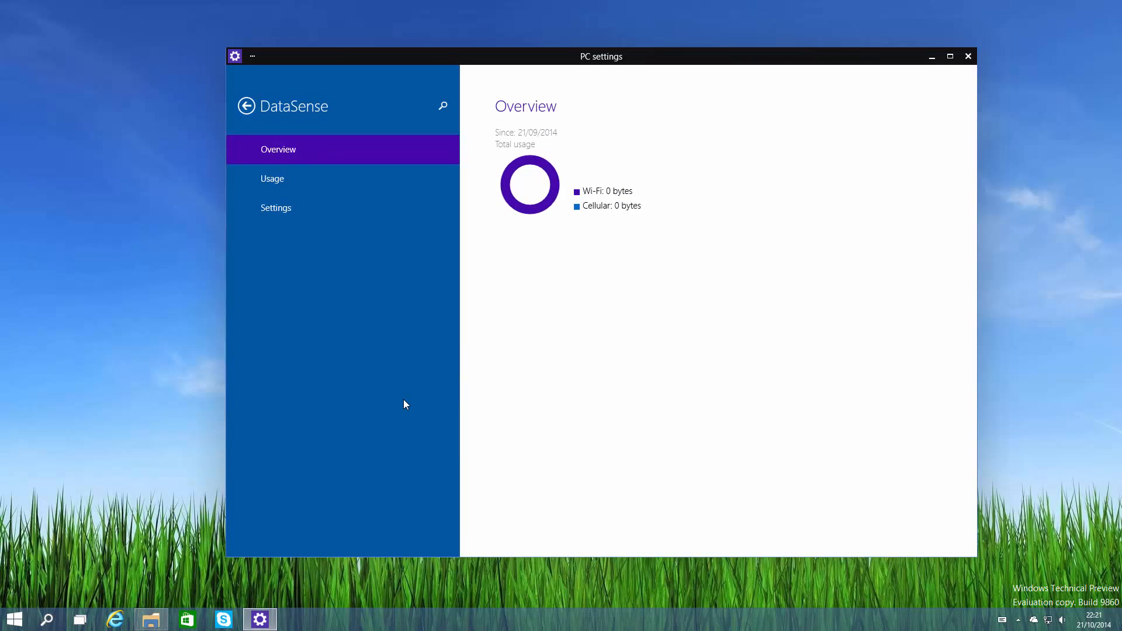
click(247, 106)
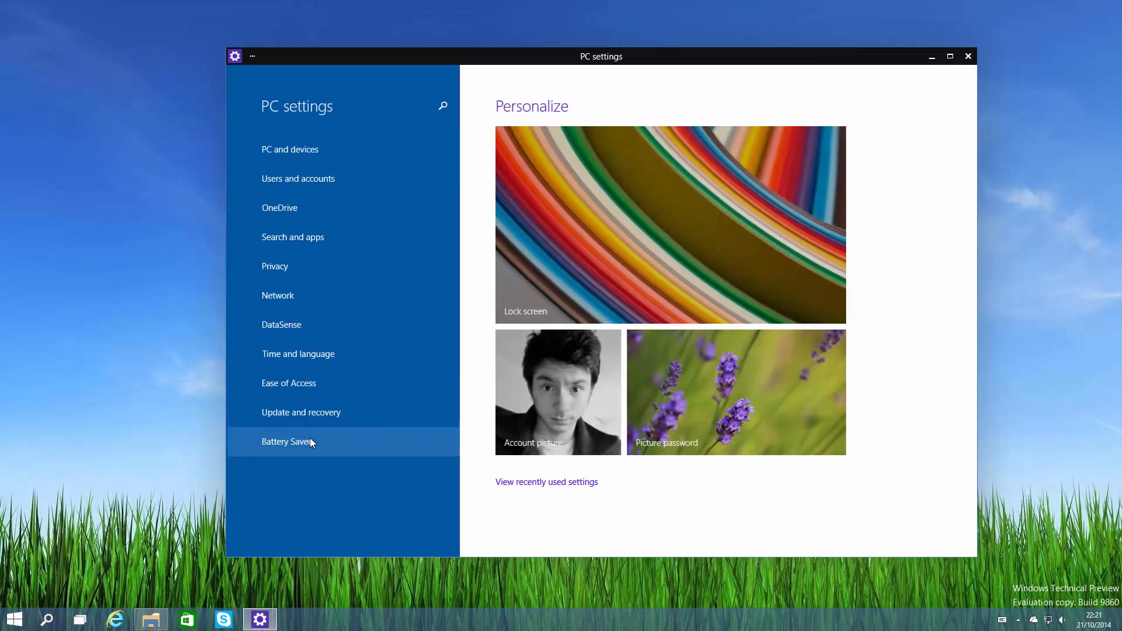
click(289, 442)
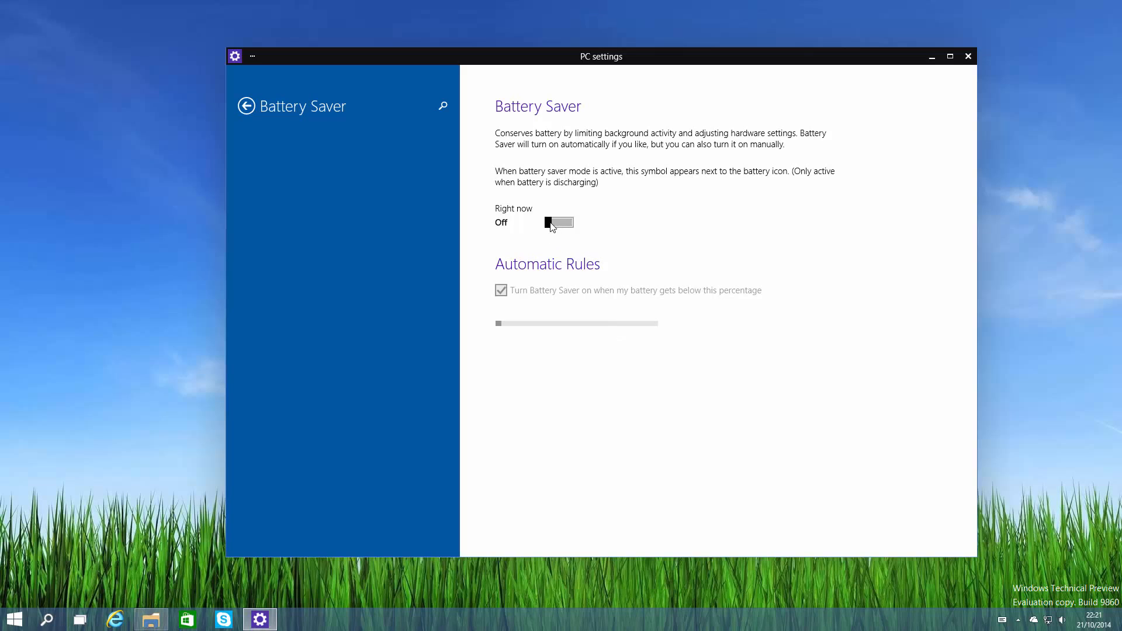
click(246, 107)
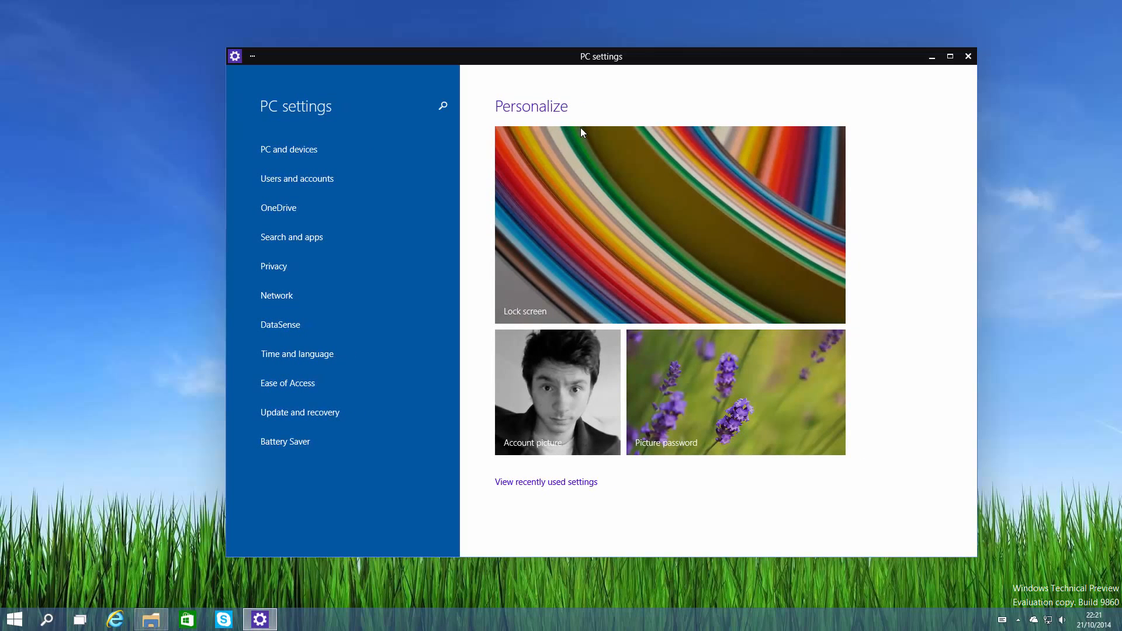
mouse_move(484, 219)
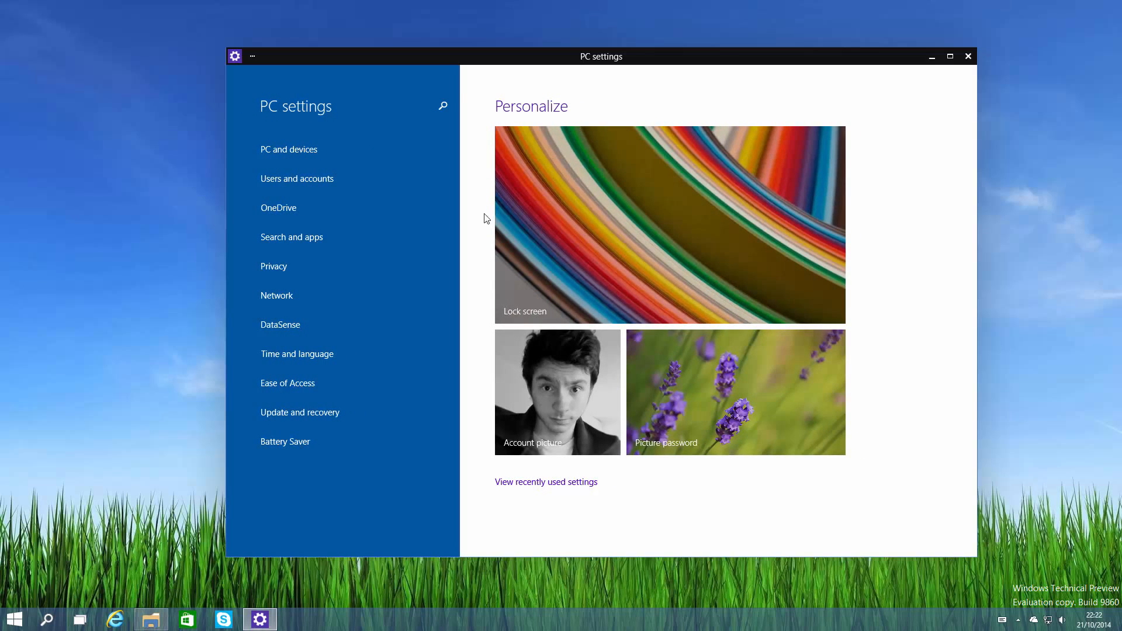
click(279, 324)
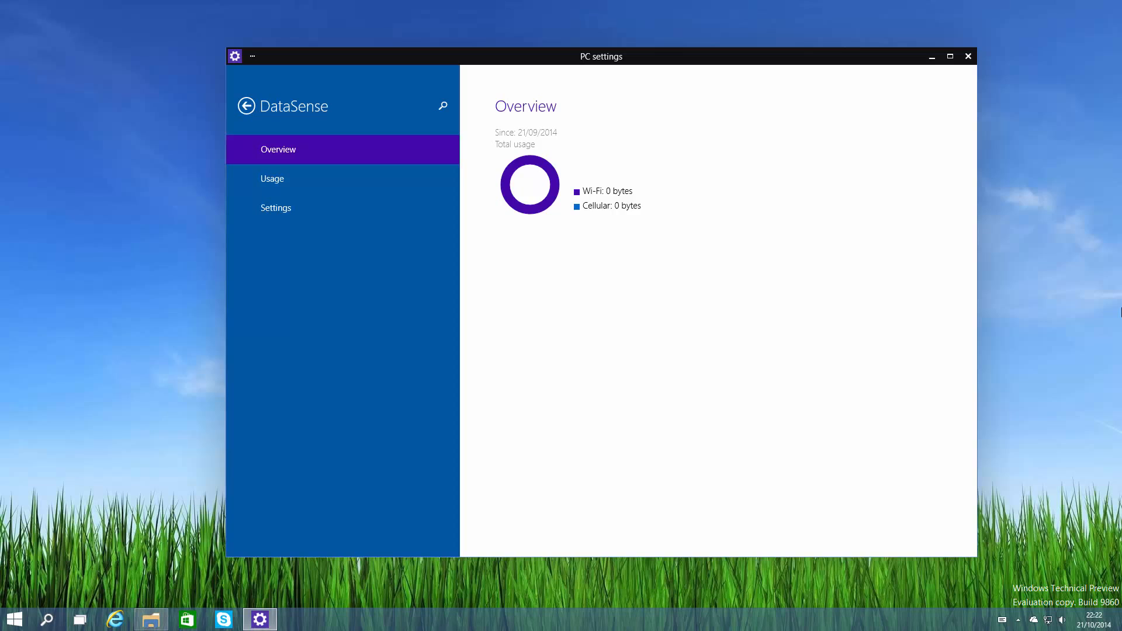
mouse_move(834, 267)
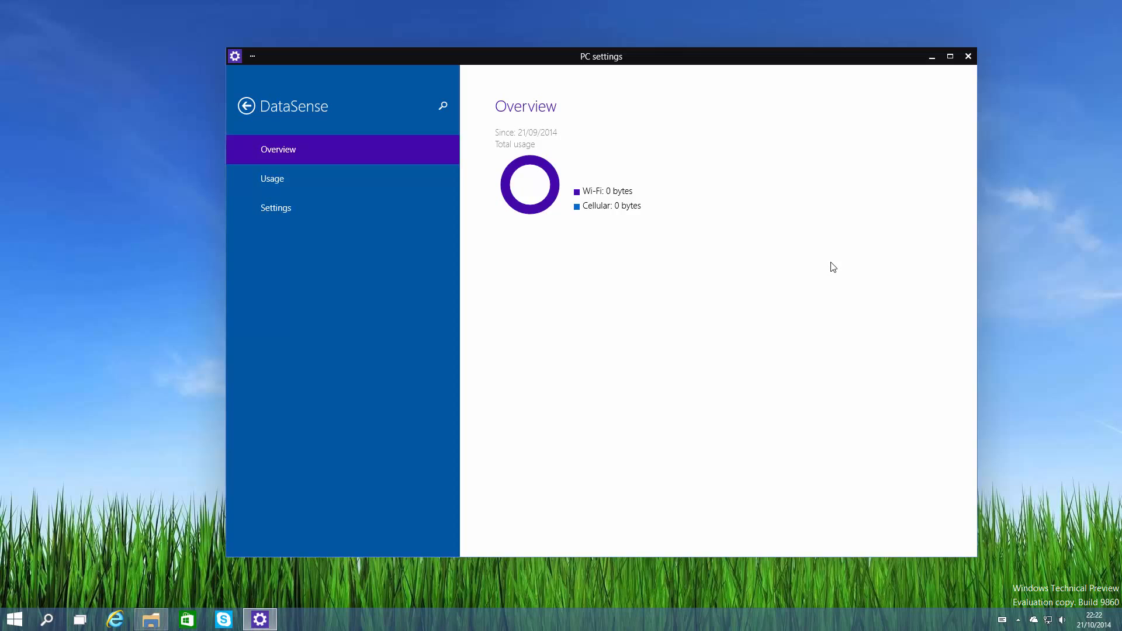
mouse_move(337, 122)
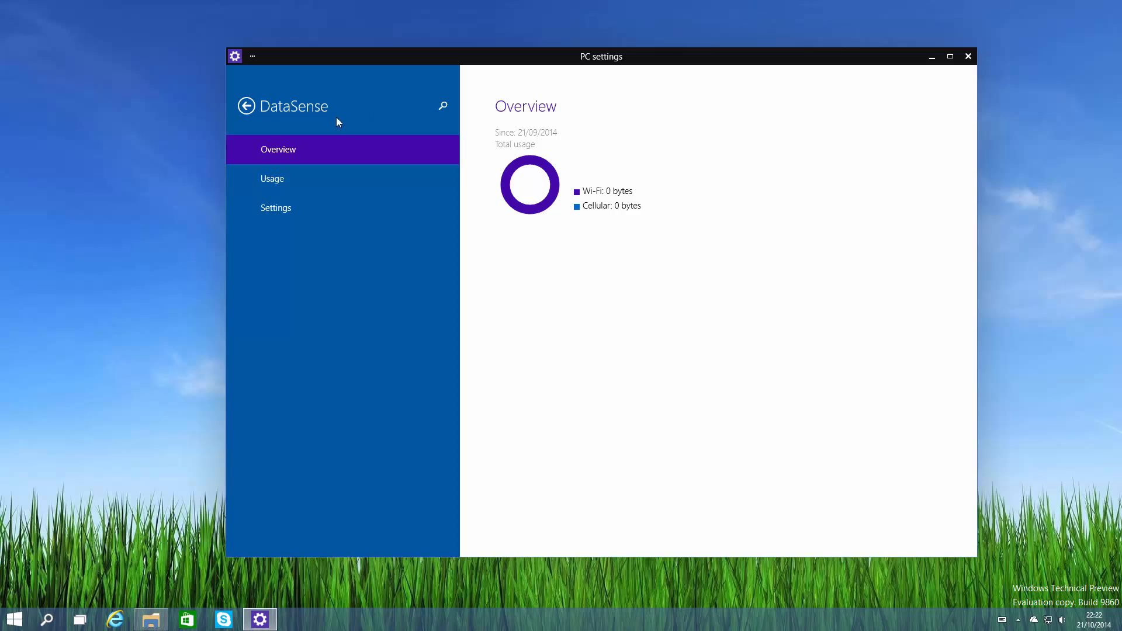
click(246, 107)
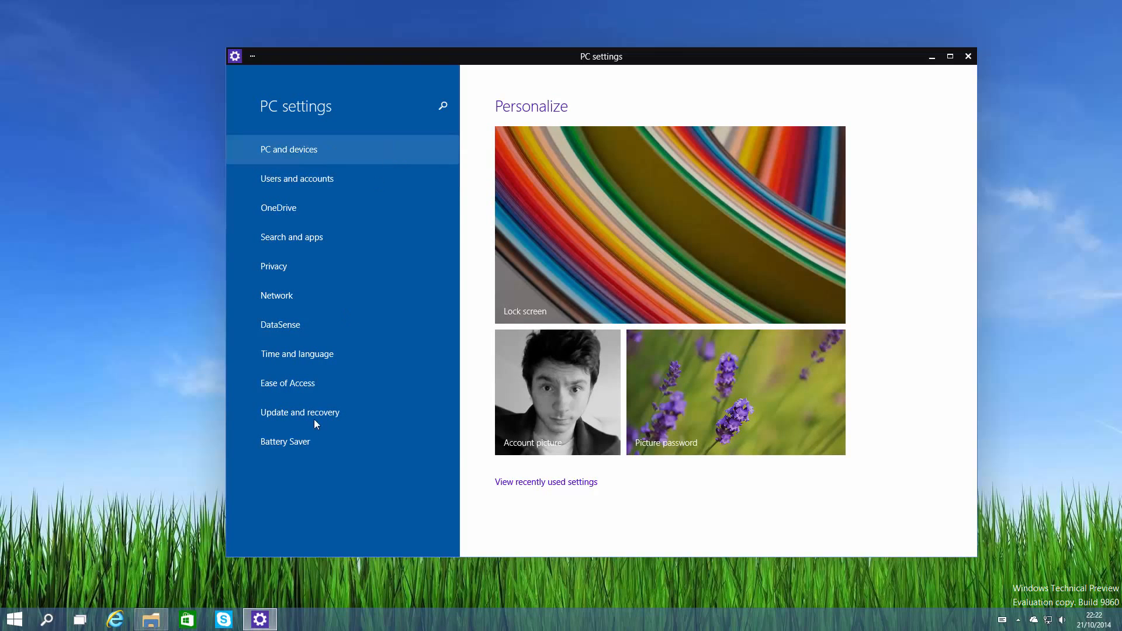
Under Update and recovery > Preview builds, set new preview builds to arrive at Fast pace.
click(300, 412)
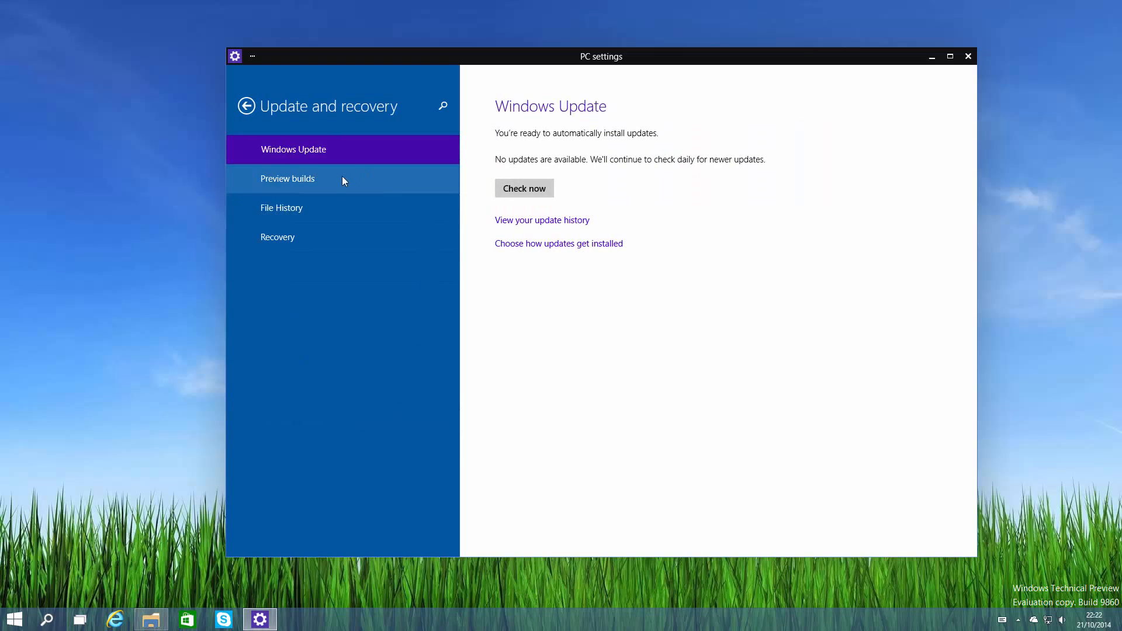
click(288, 178)
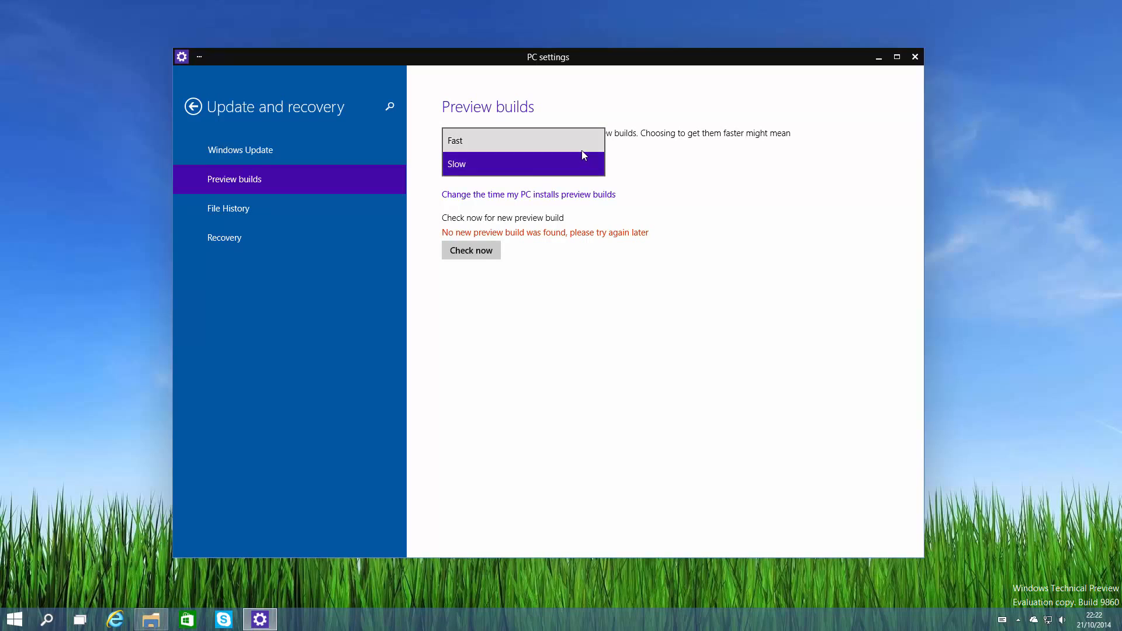
click(455, 140)
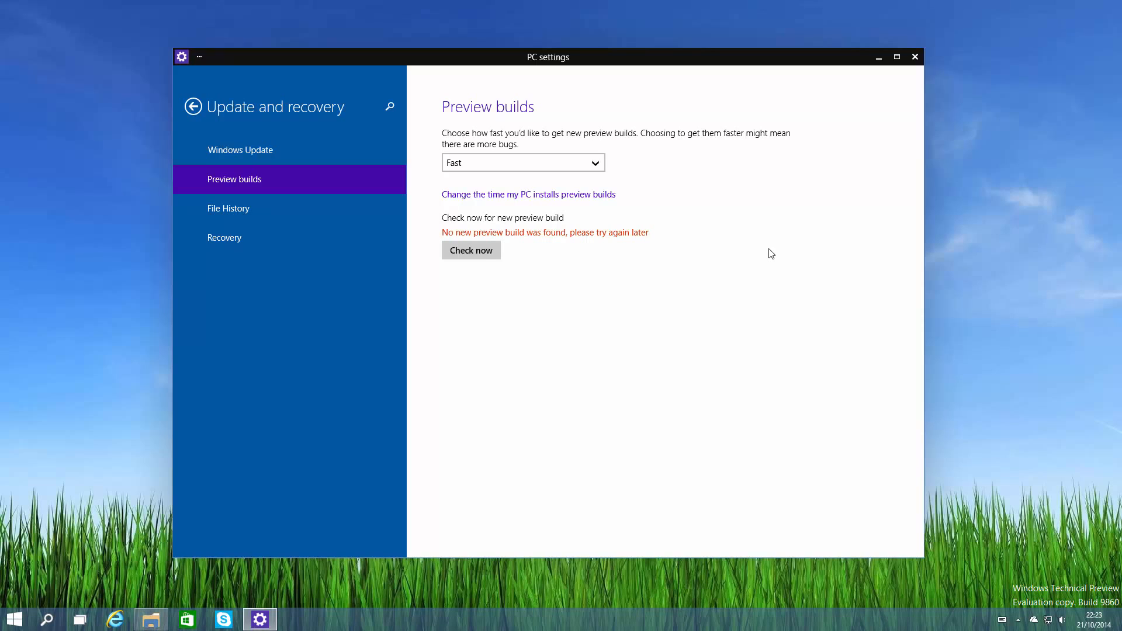
Close PC settings, launch zPC settings from All apps and enter System > Windows Defender.
click(914, 56)
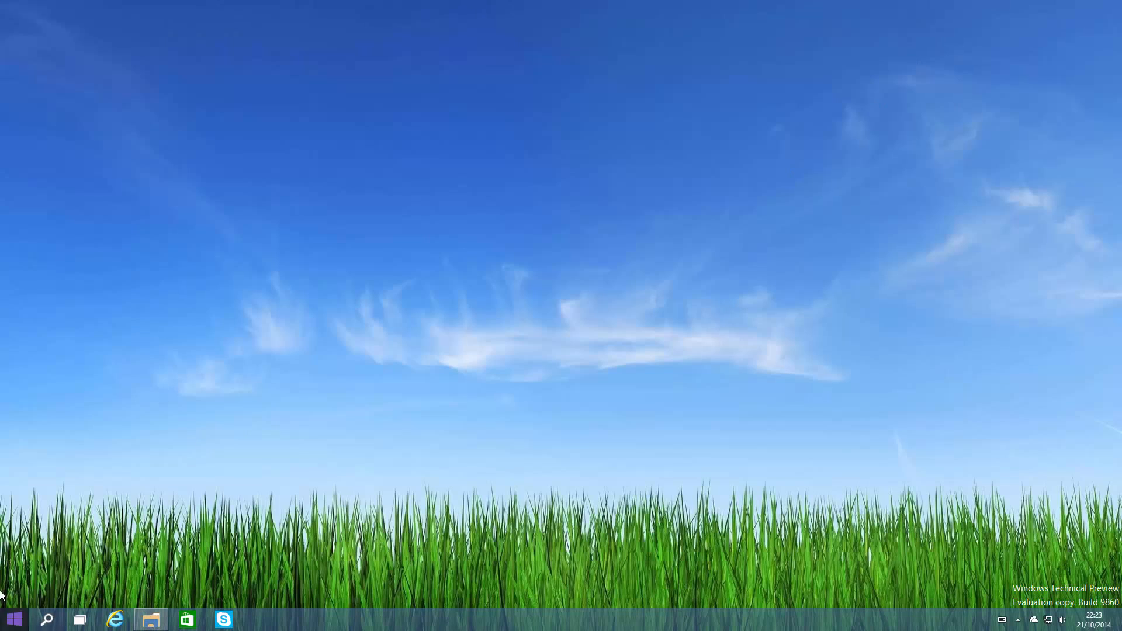
click(14, 619)
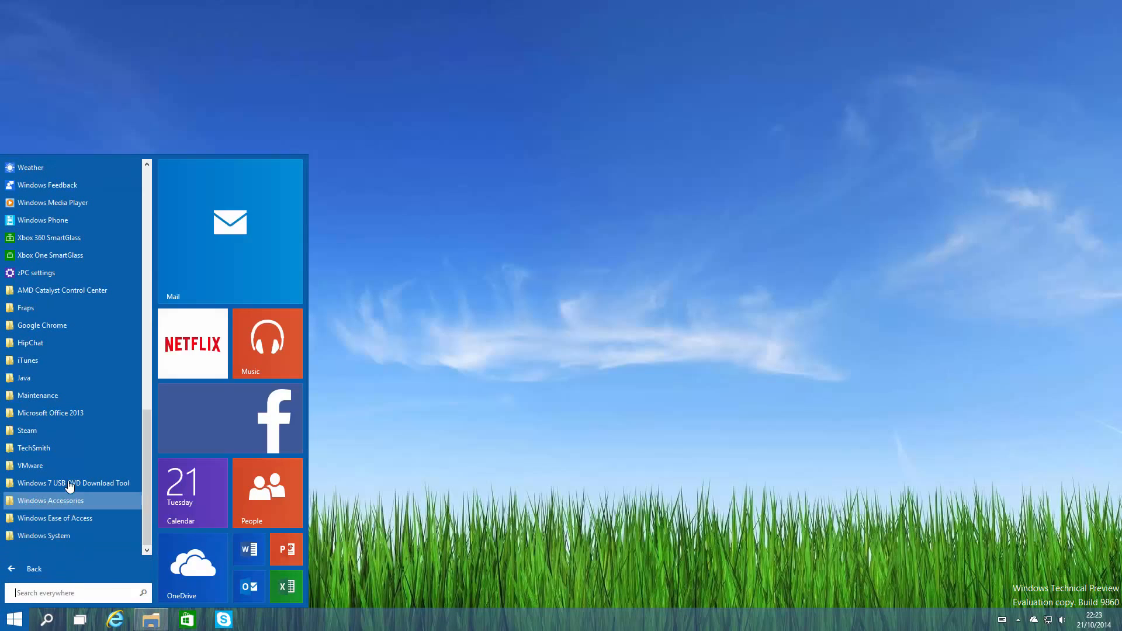
mouse_move(36, 273)
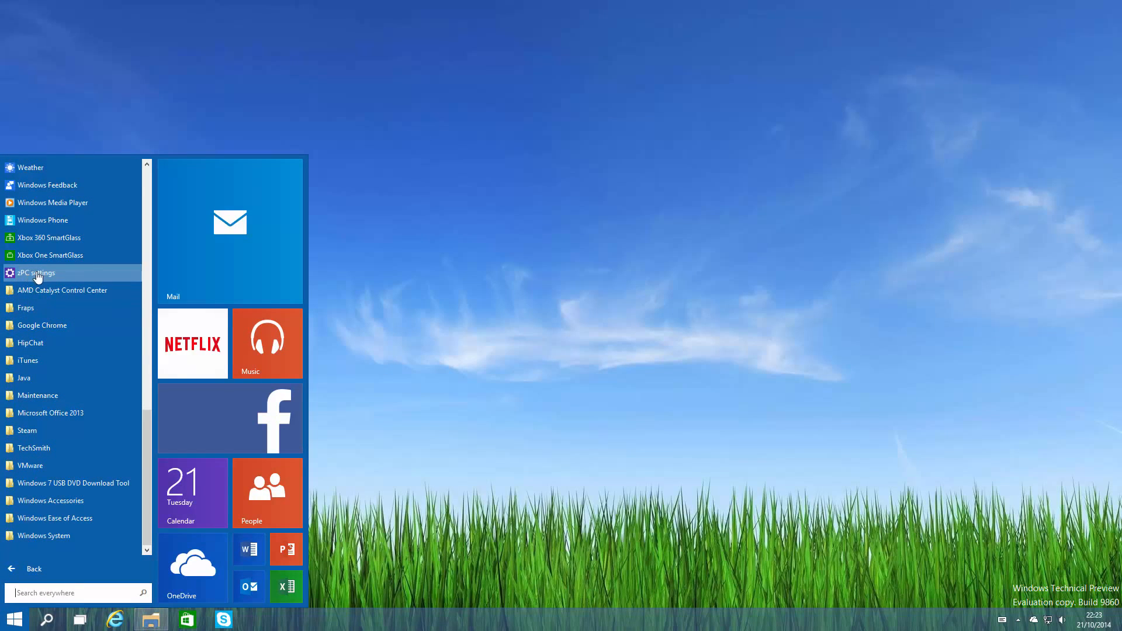
mouse_move(87, 274)
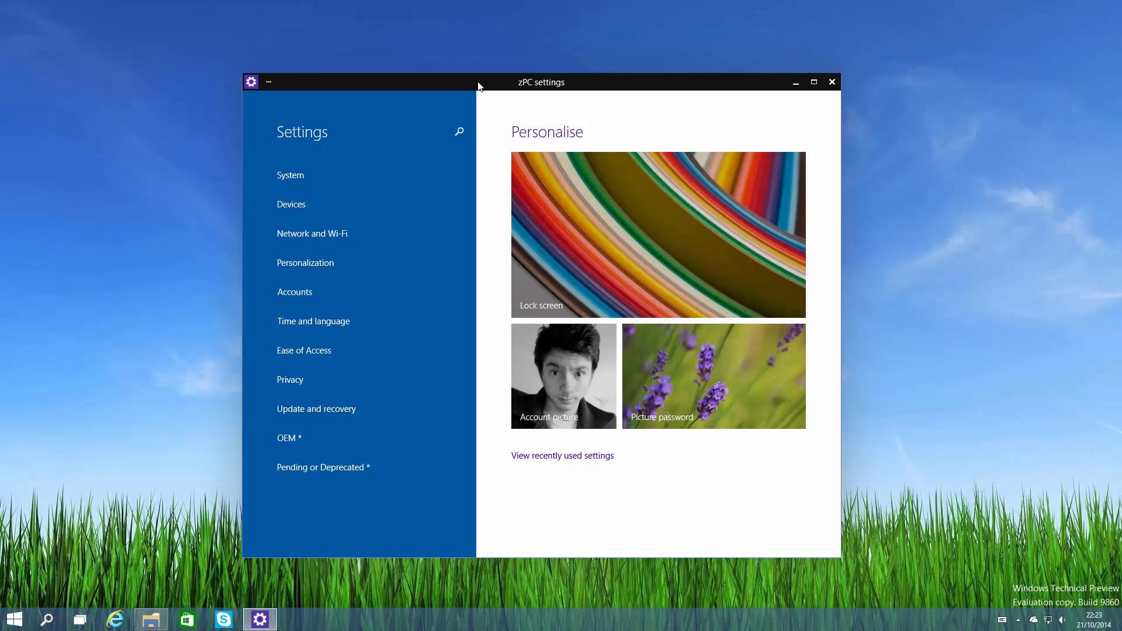
mouse_move(342, 168)
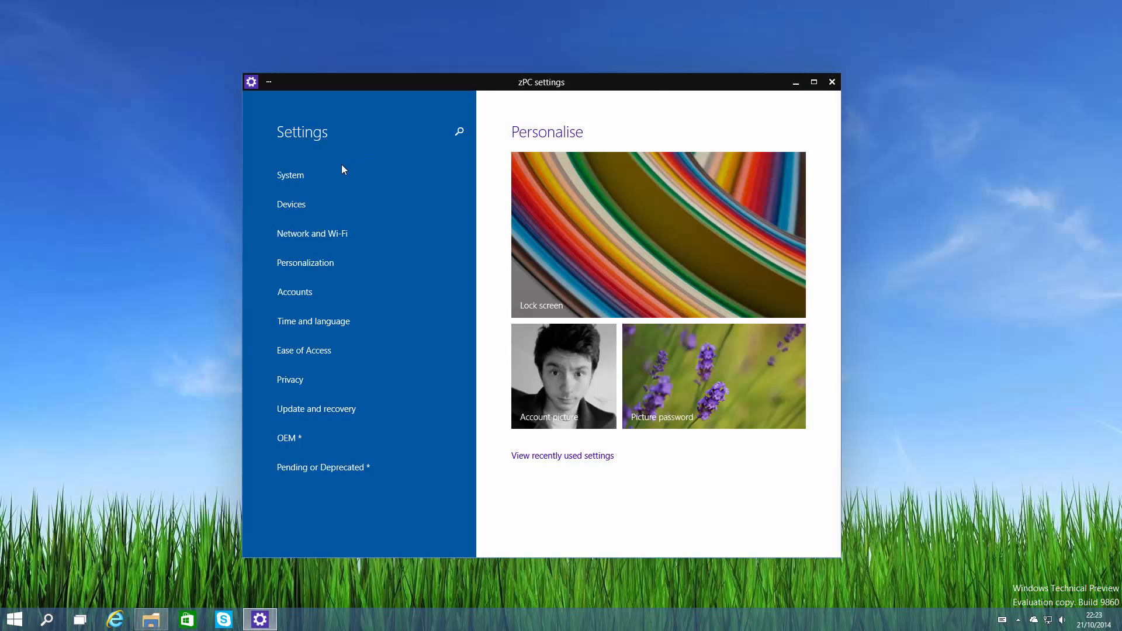
mouse_move(354, 268)
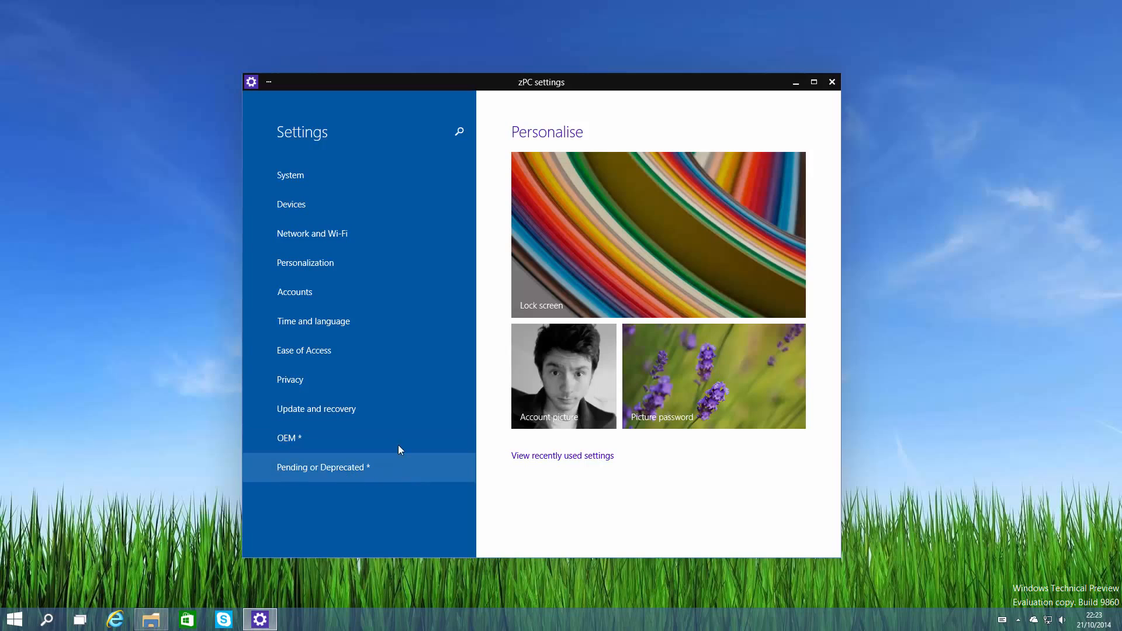
mouse_move(353, 471)
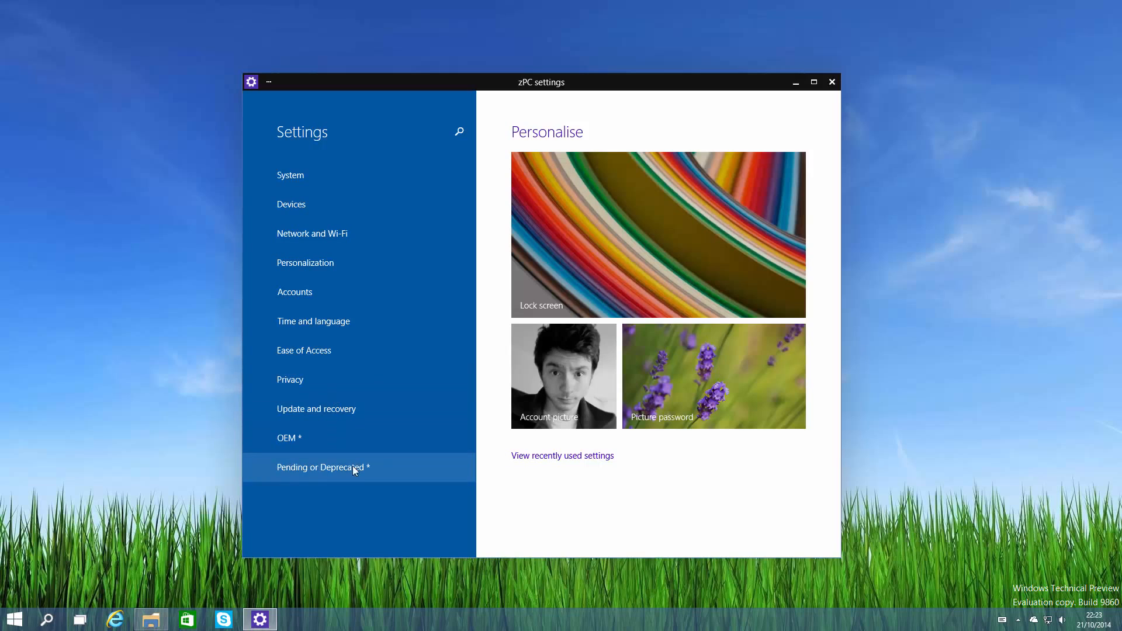
mouse_move(283, 516)
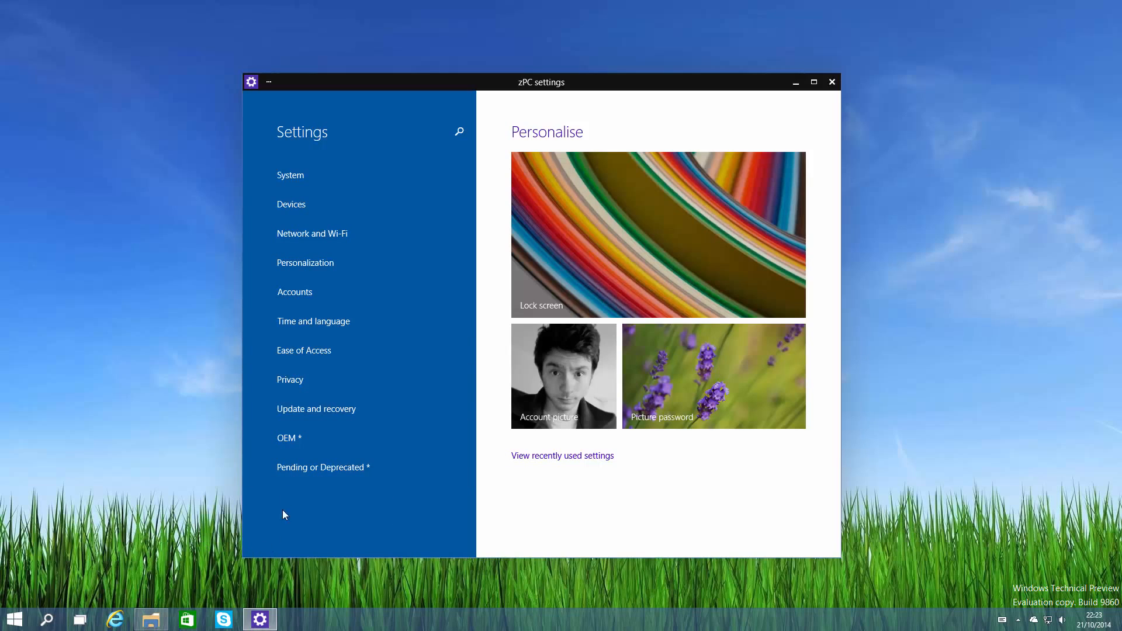
click(290, 174)
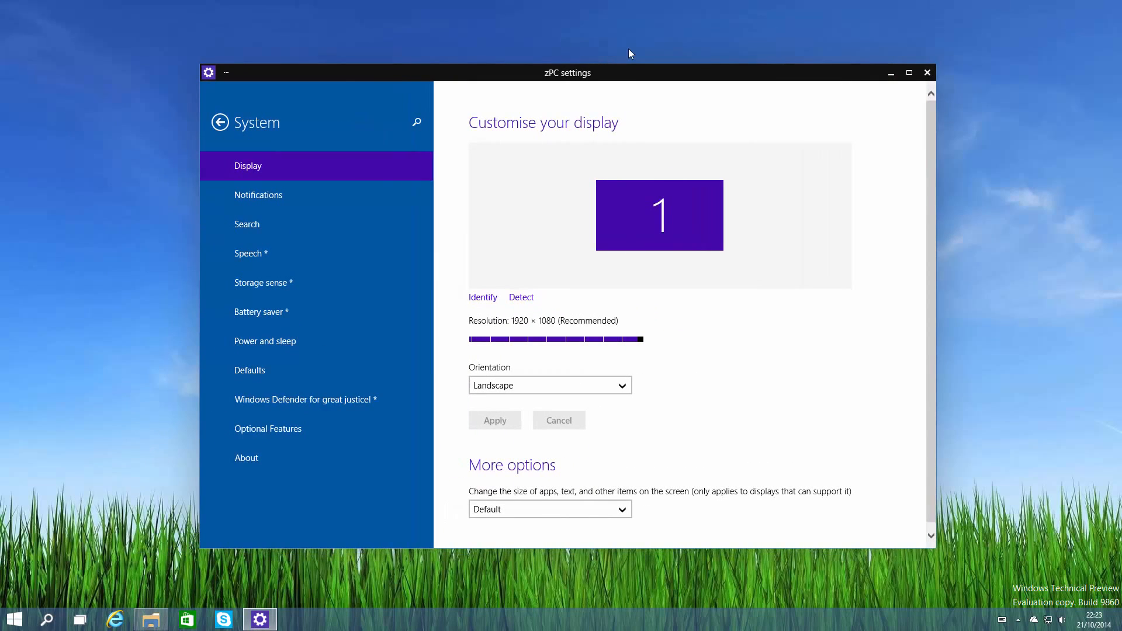
click(304, 399)
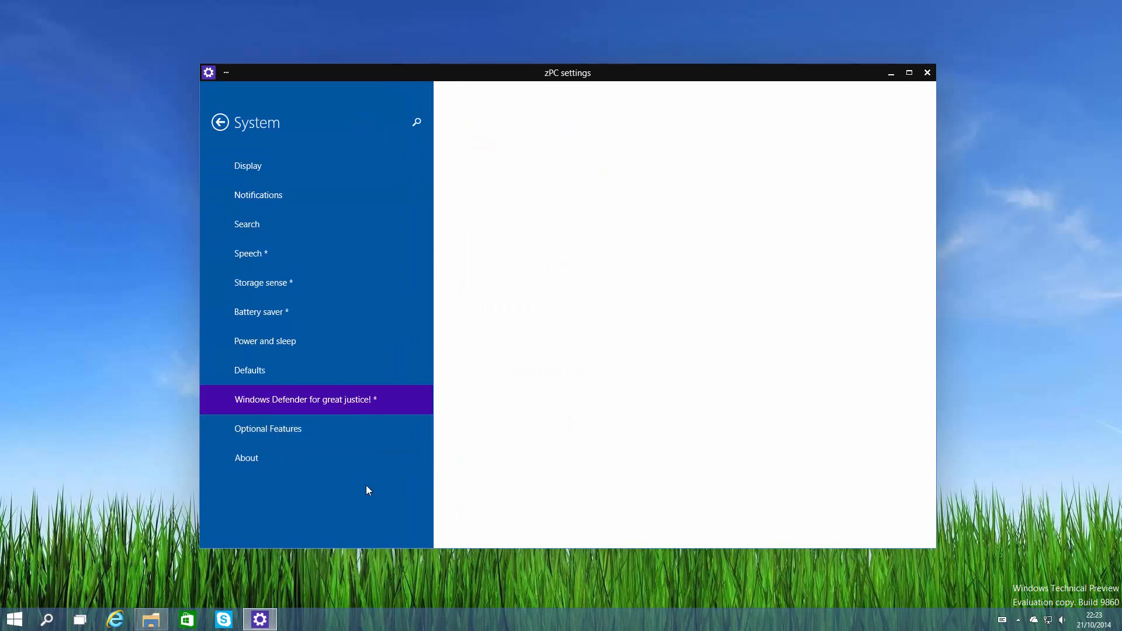
mouse_move(391, 410)
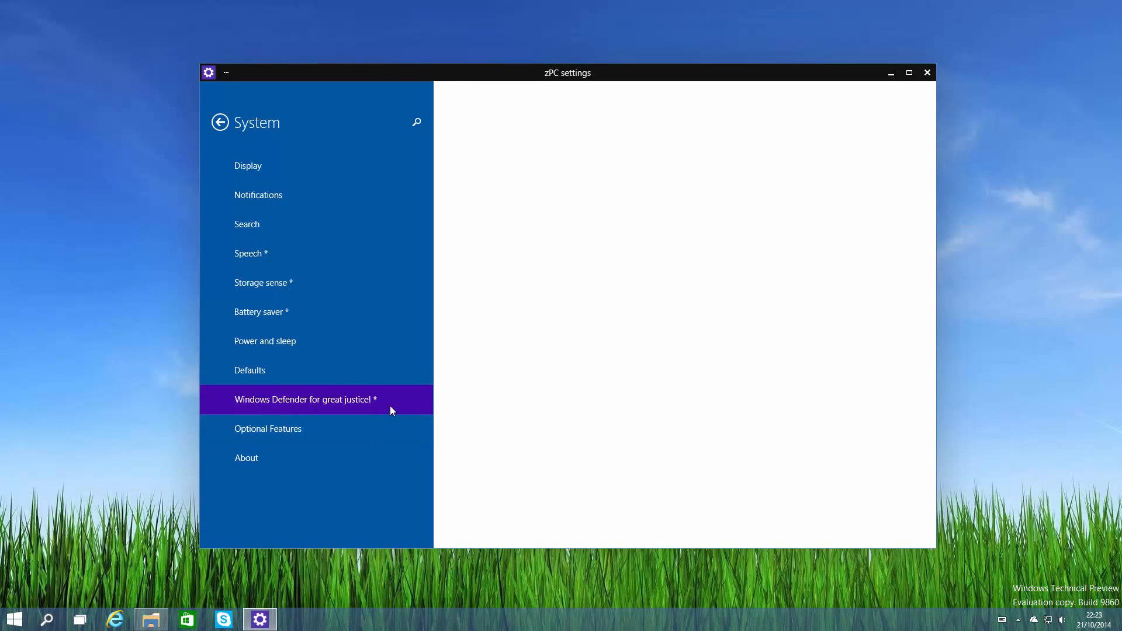
mouse_move(222, 408)
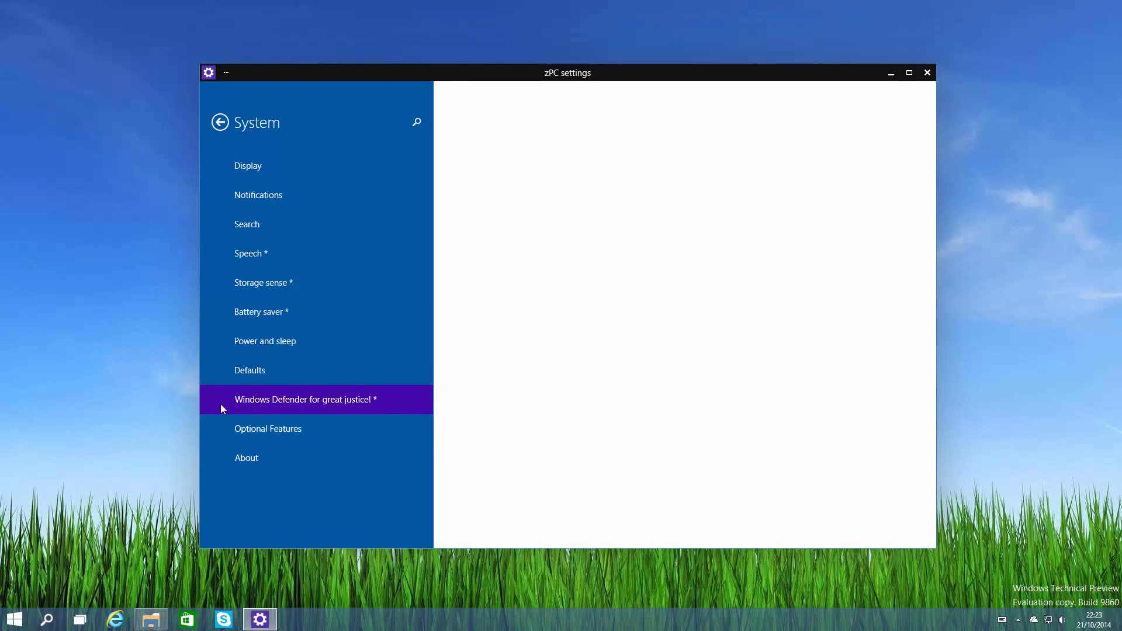
mouse_move(412, 400)
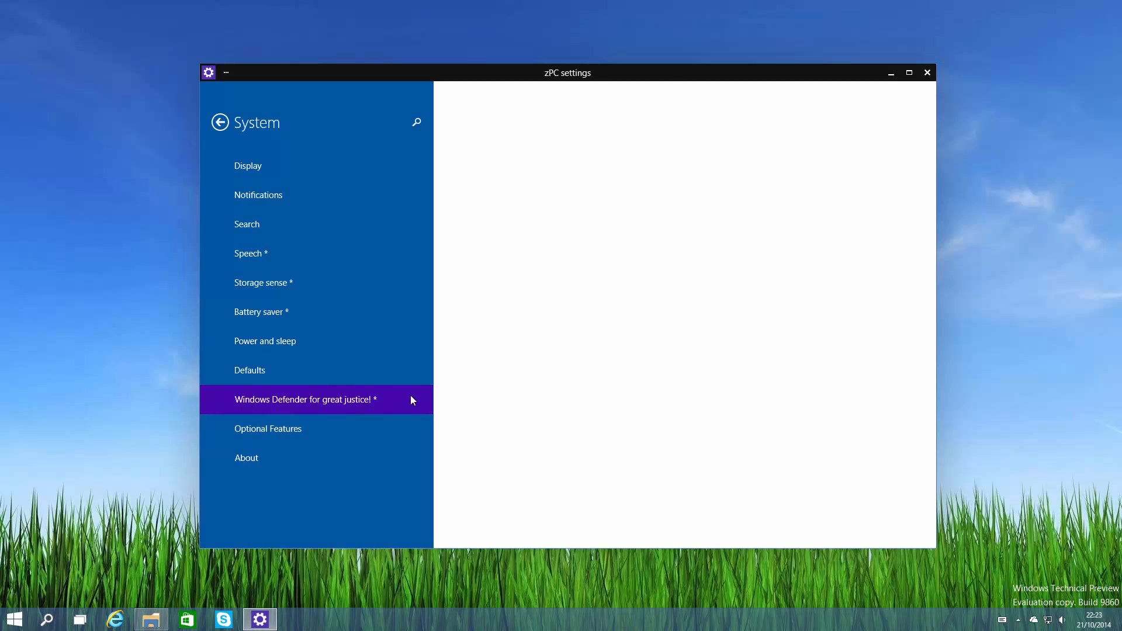
mouse_move(410, 415)
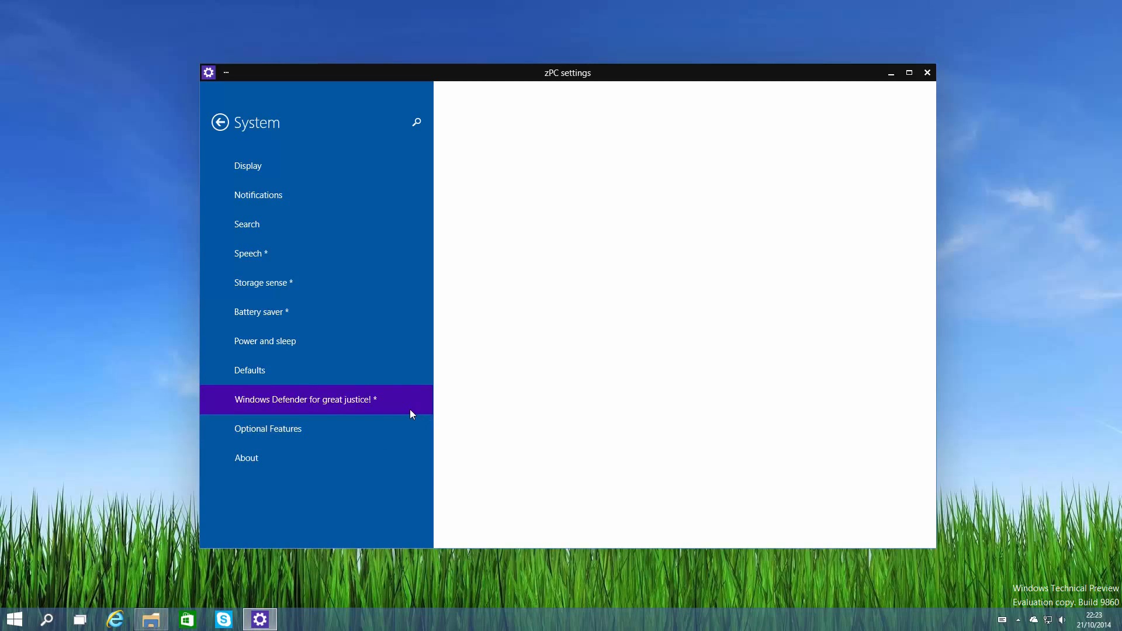
Browse Optional Features, Search, Notifications and Display, then return to the Settings home.
click(267, 429)
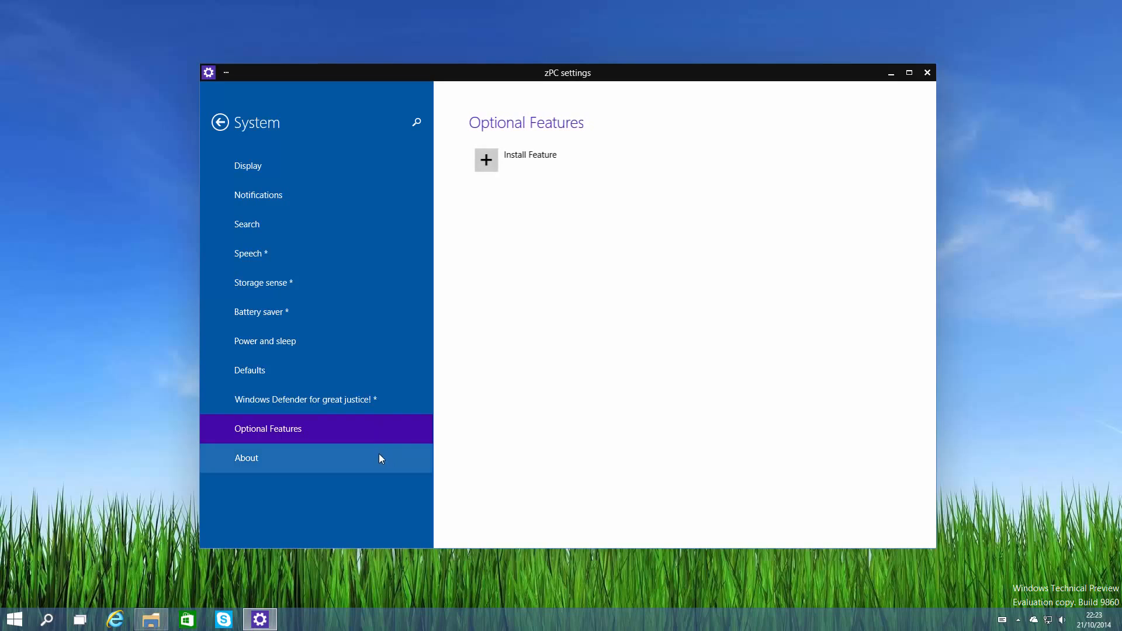
mouse_move(379, 371)
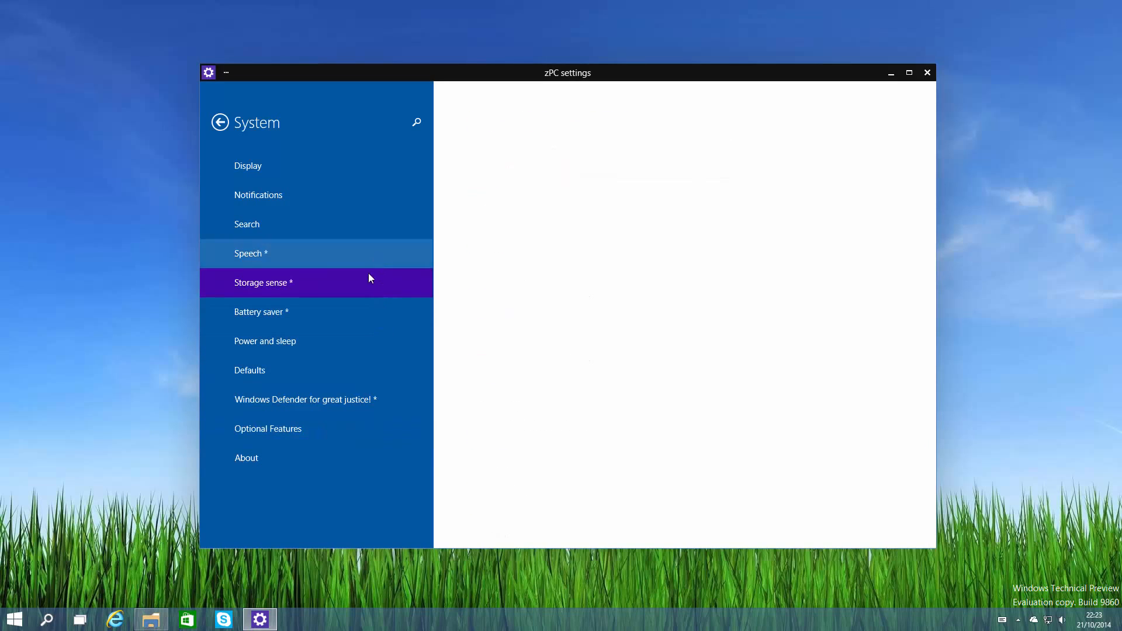
click(247, 224)
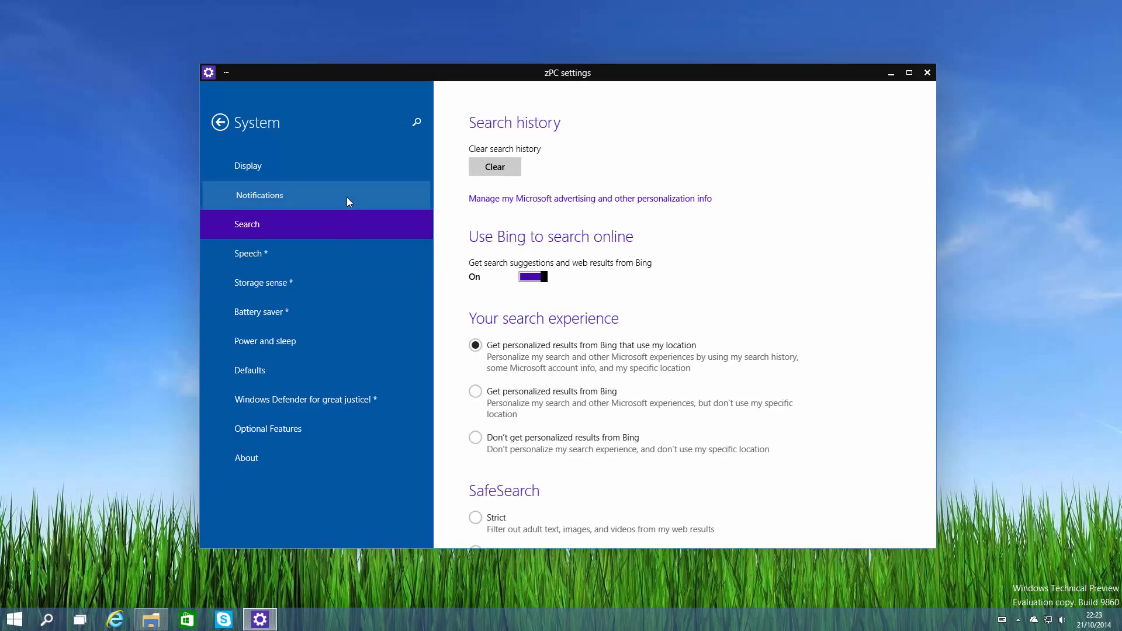
click(259, 196)
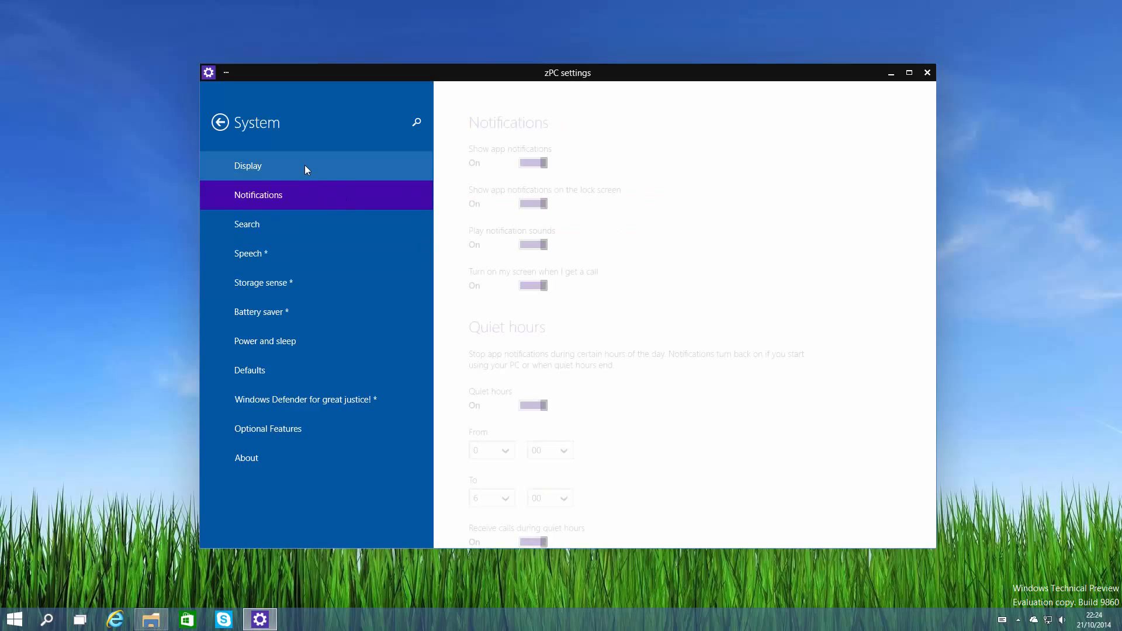
click(247, 165)
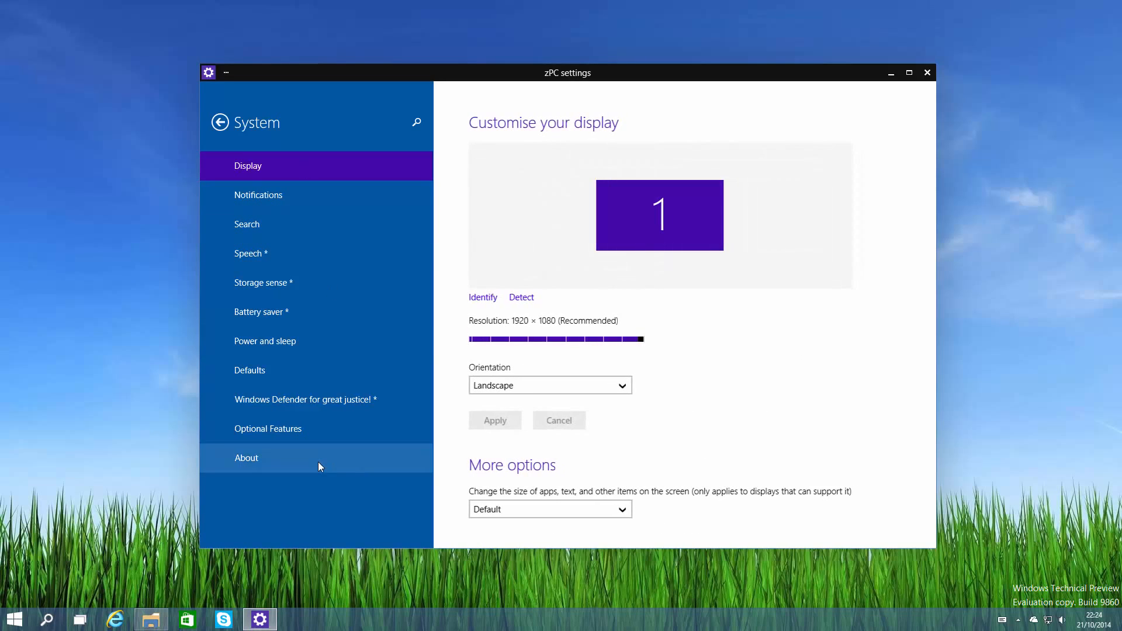
click(220, 123)
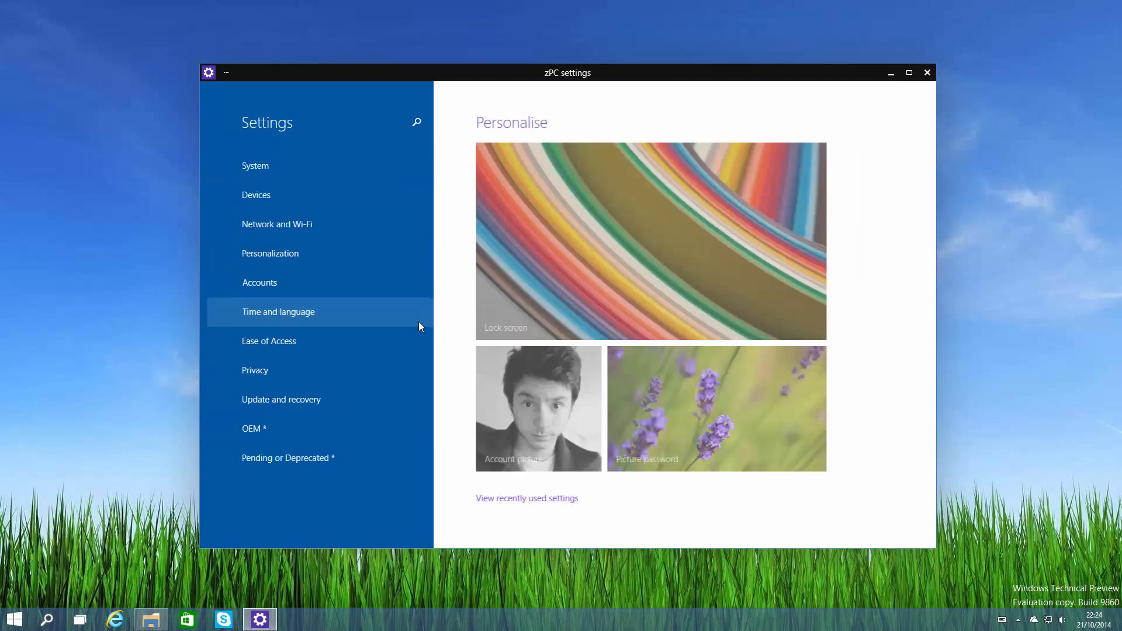
Browse Devices > Typing and the Personalization section, returning to the main Settings list.
click(256, 196)
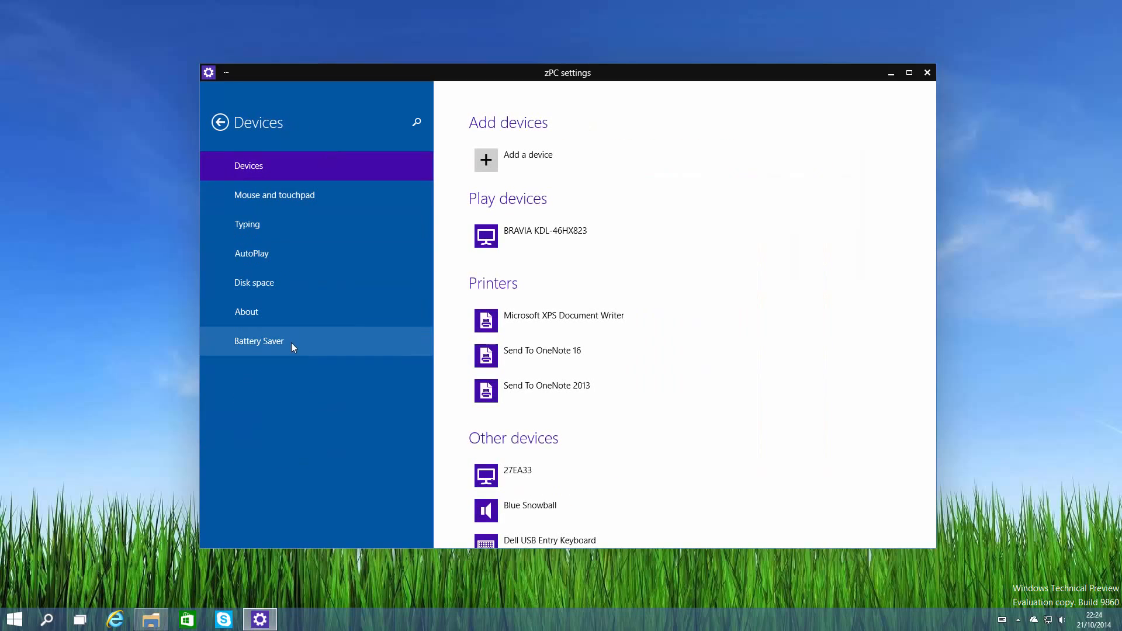
click(246, 224)
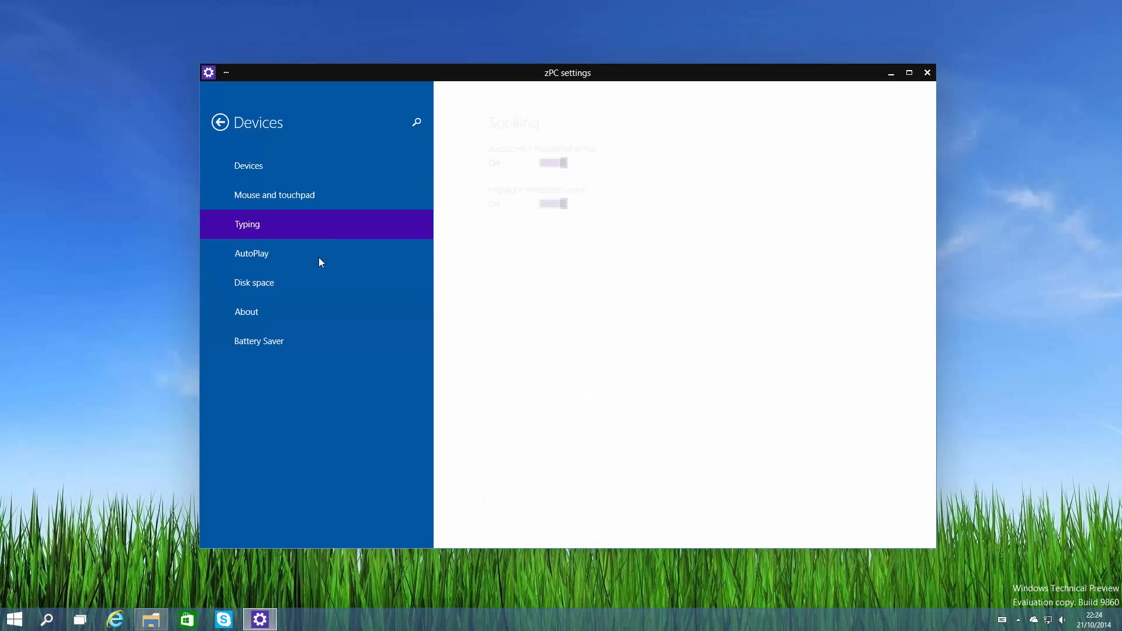
click(221, 123)
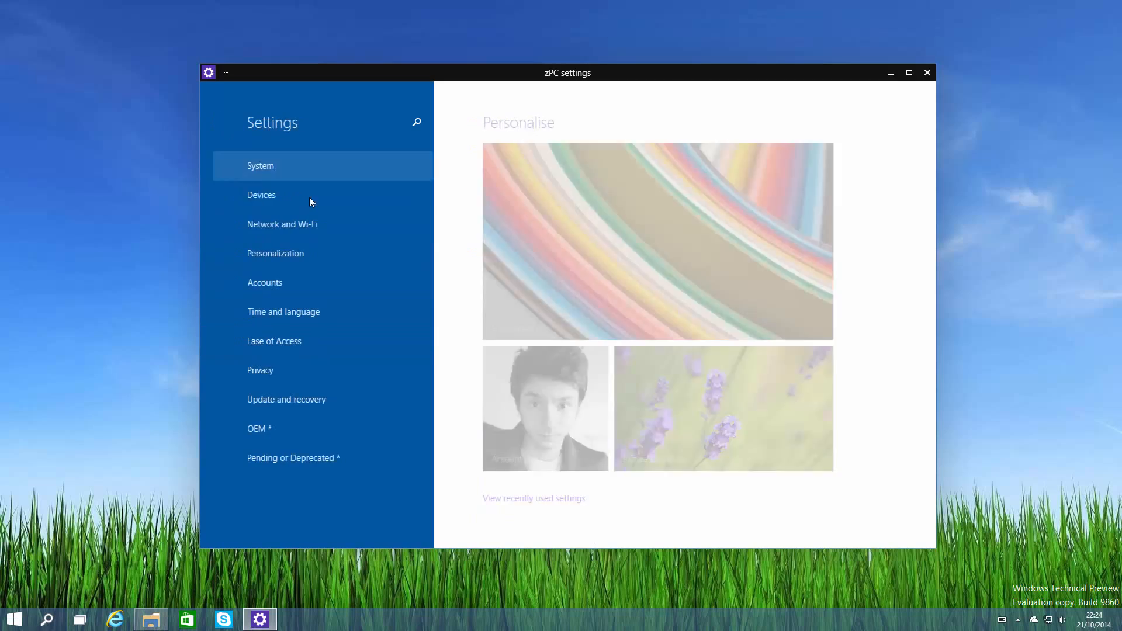
click(276, 254)
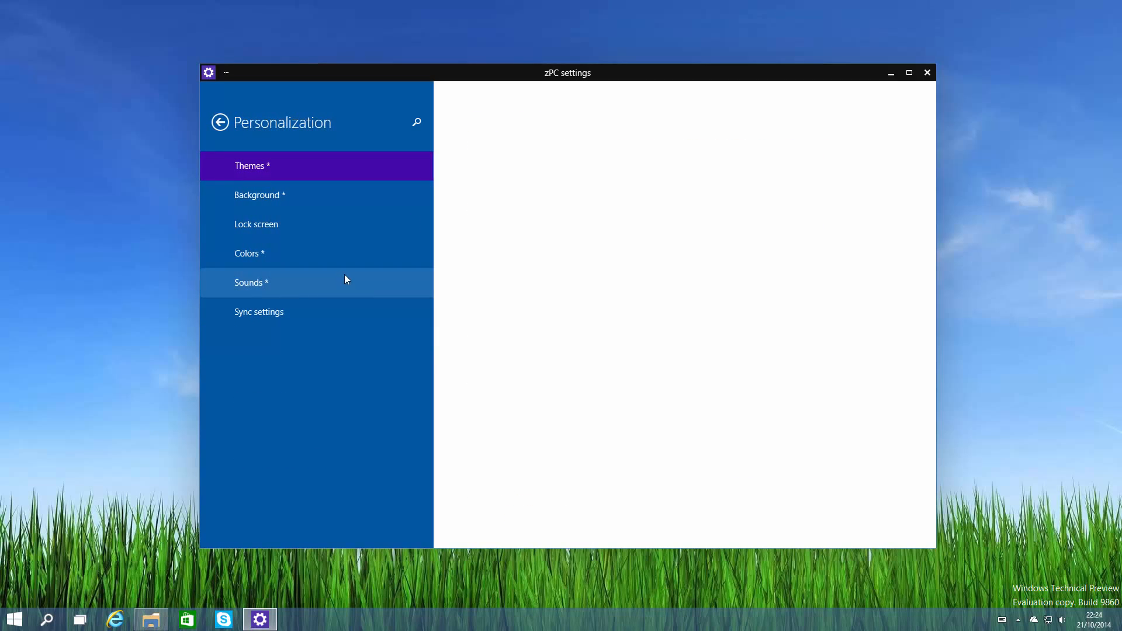
mouse_move(378, 196)
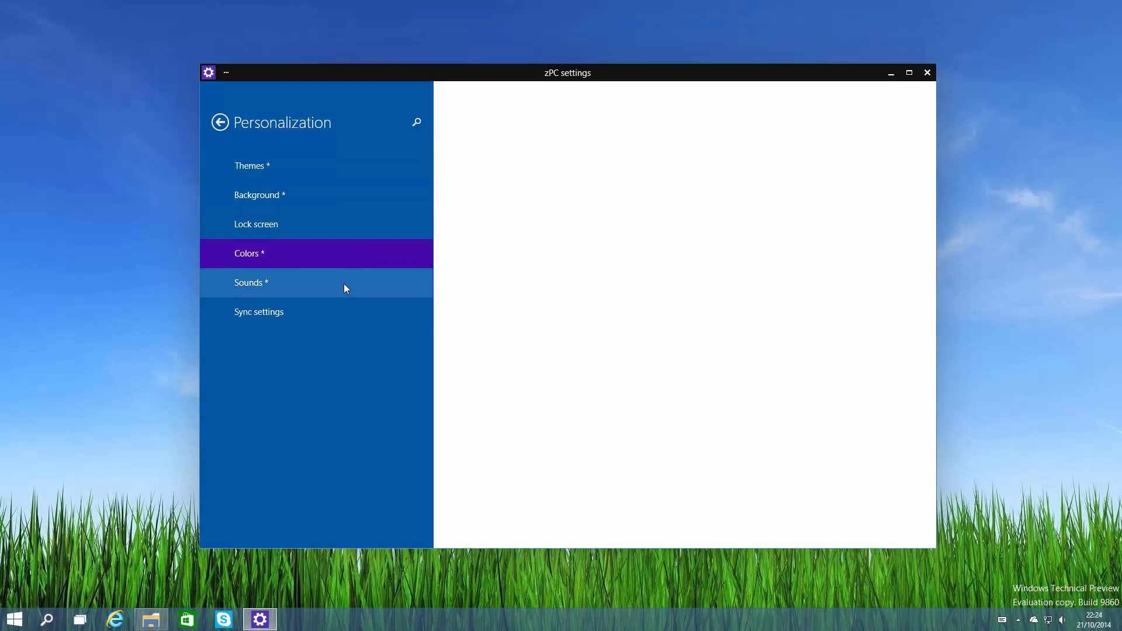
mouse_move(337, 276)
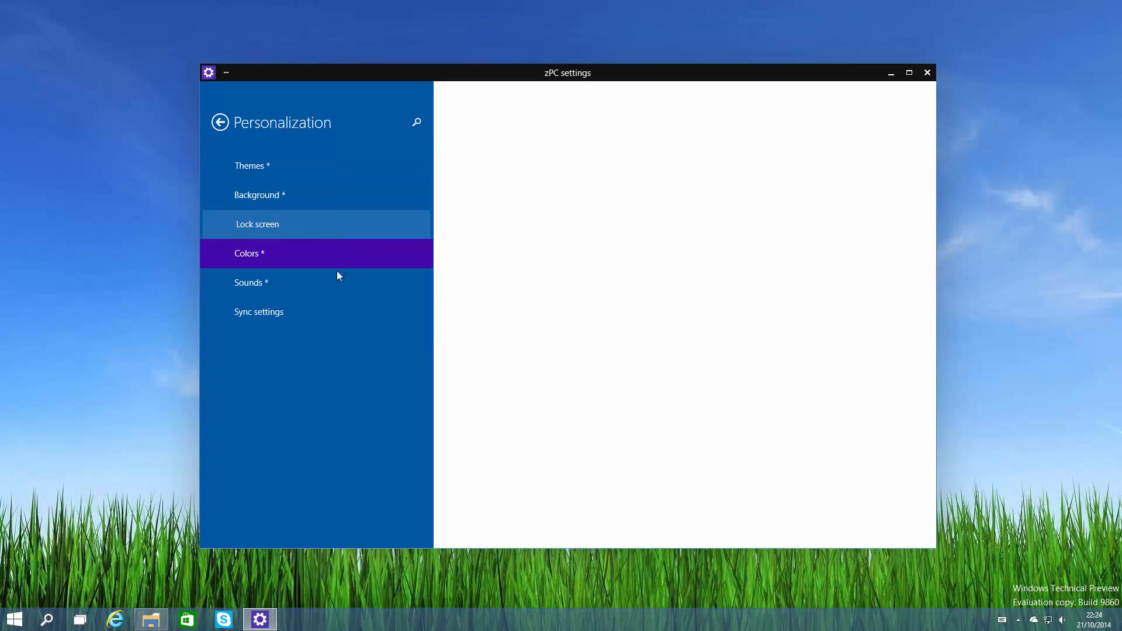
click(220, 123)
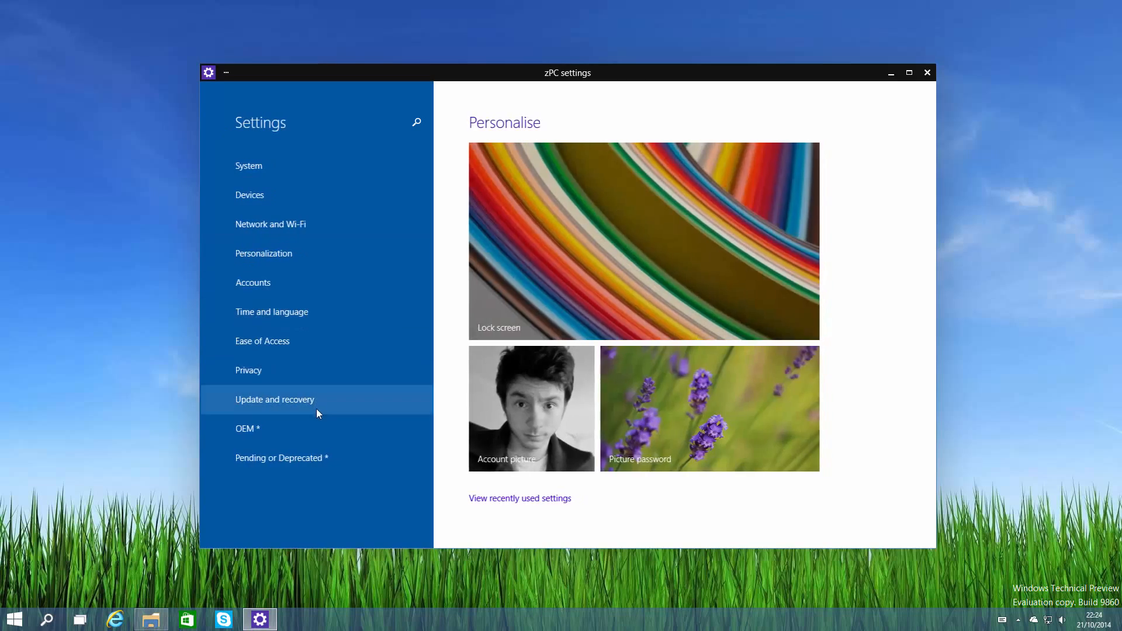
In Ease of Access, set notifications to show for 7 seconds and move to Closed captioning.
click(262, 340)
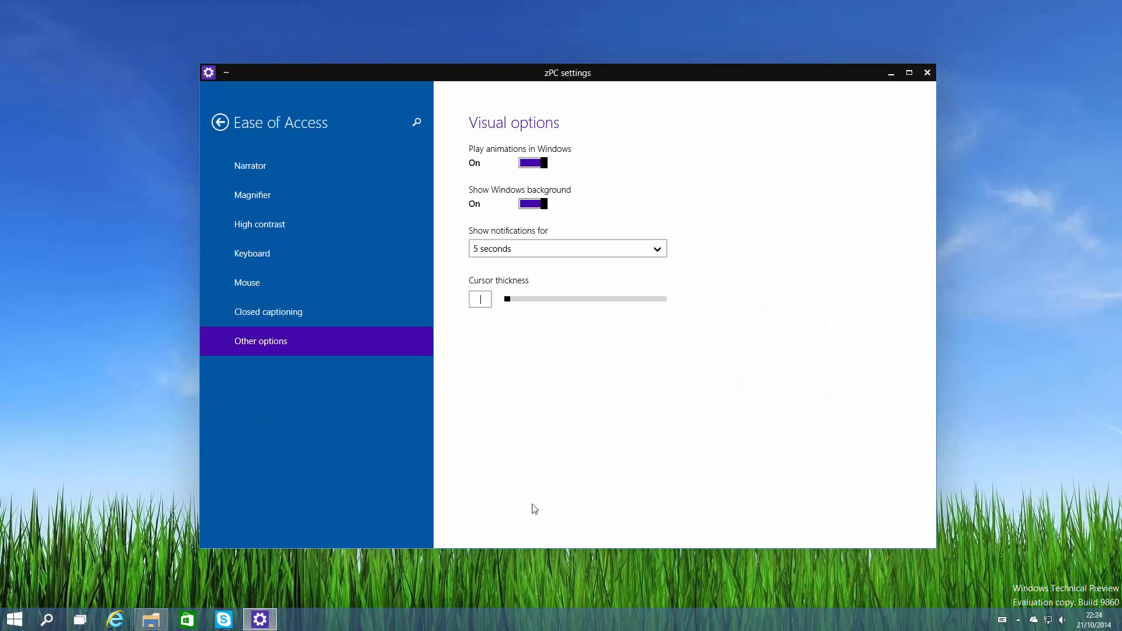
mouse_move(636, 257)
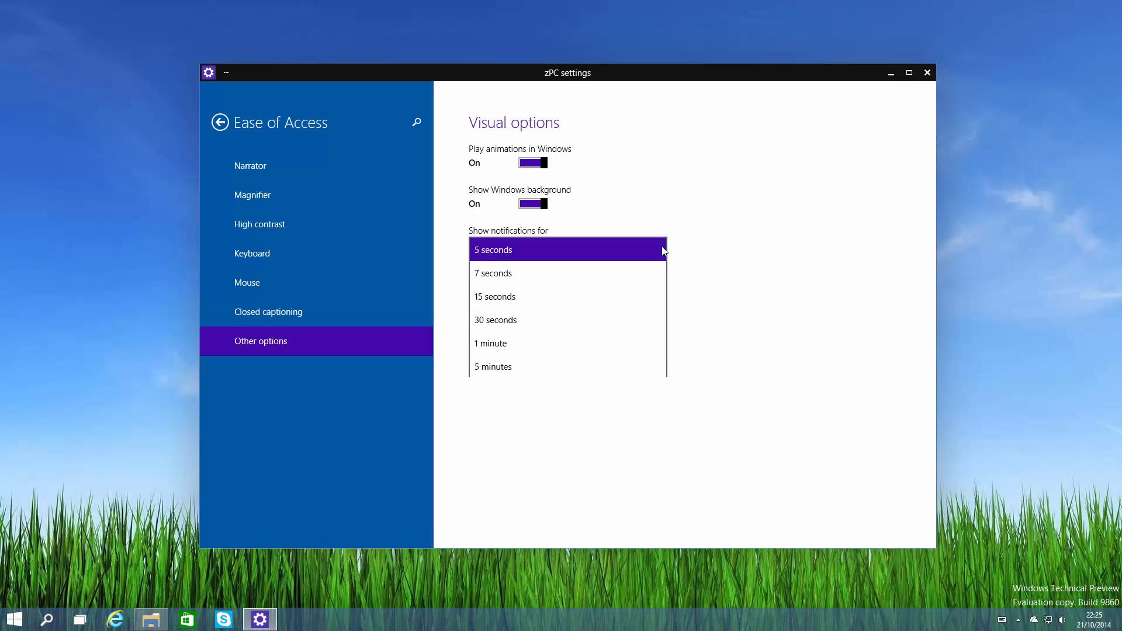
mouse_move(526, 370)
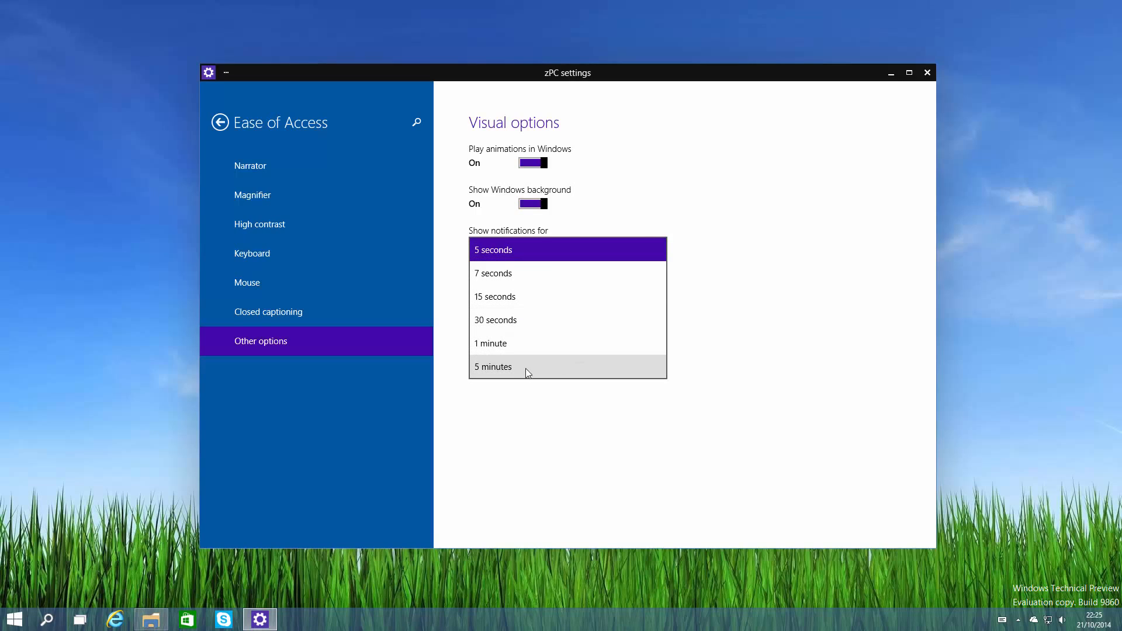
mouse_move(553, 474)
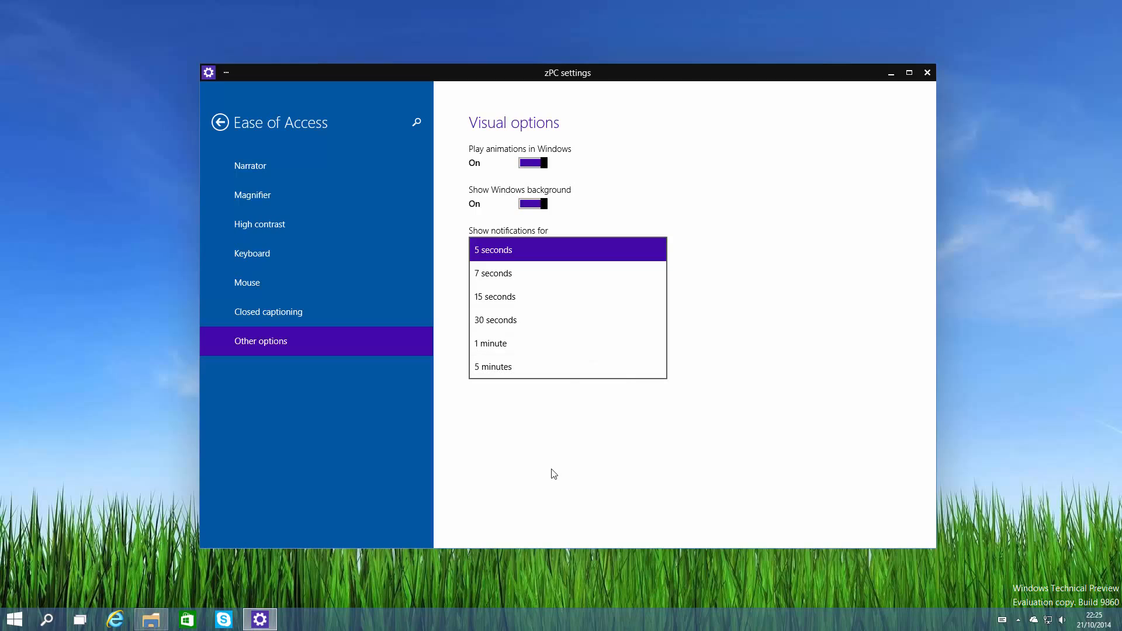
click(494, 272)
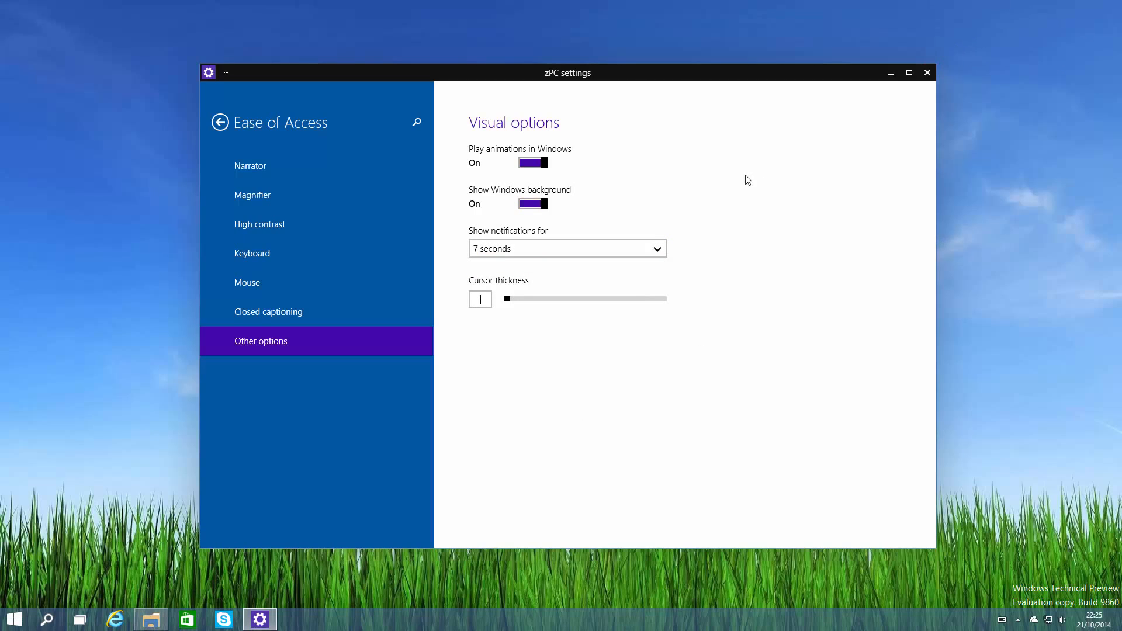
click(268, 311)
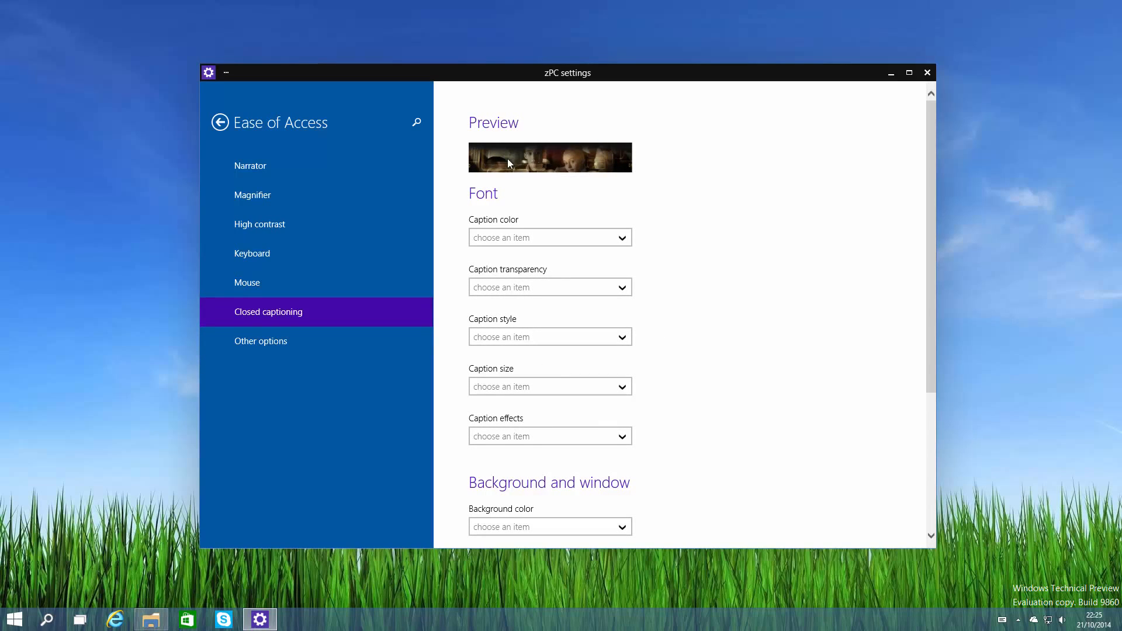
mouse_move(608, 175)
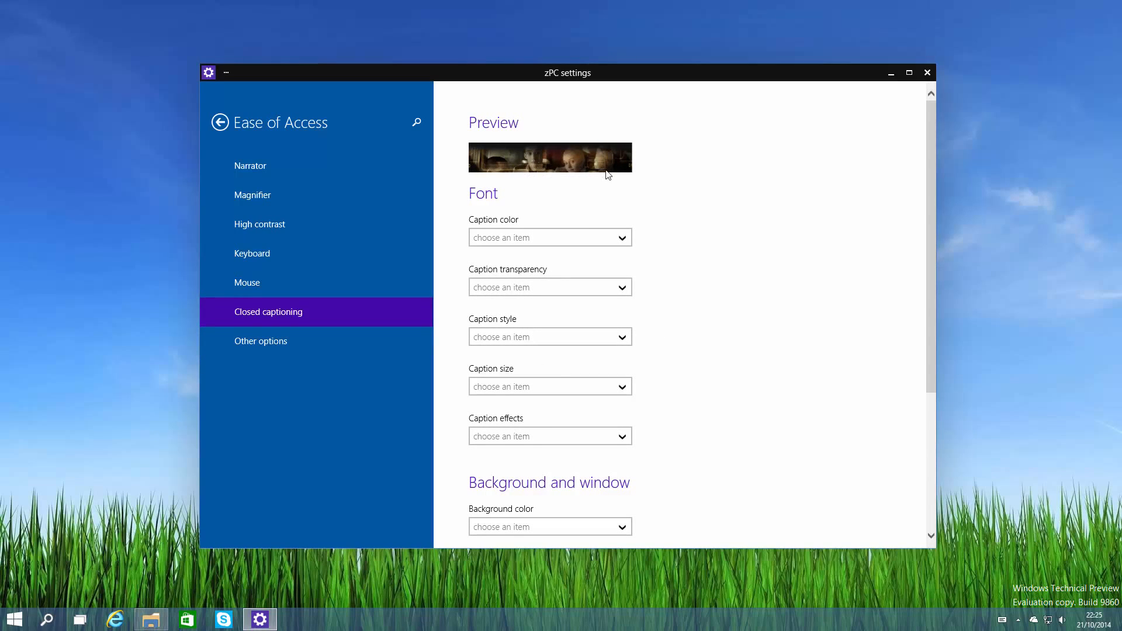
Try caption colour Green, set it back to Default, and return to the Settings overview.
click(549, 237)
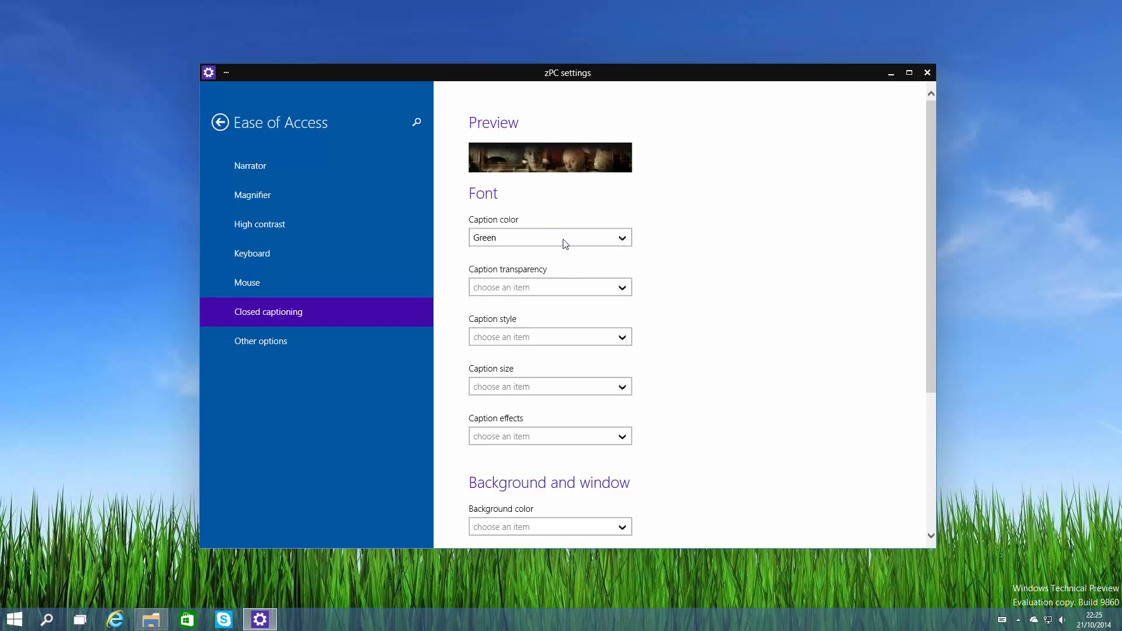
mouse_move(561, 253)
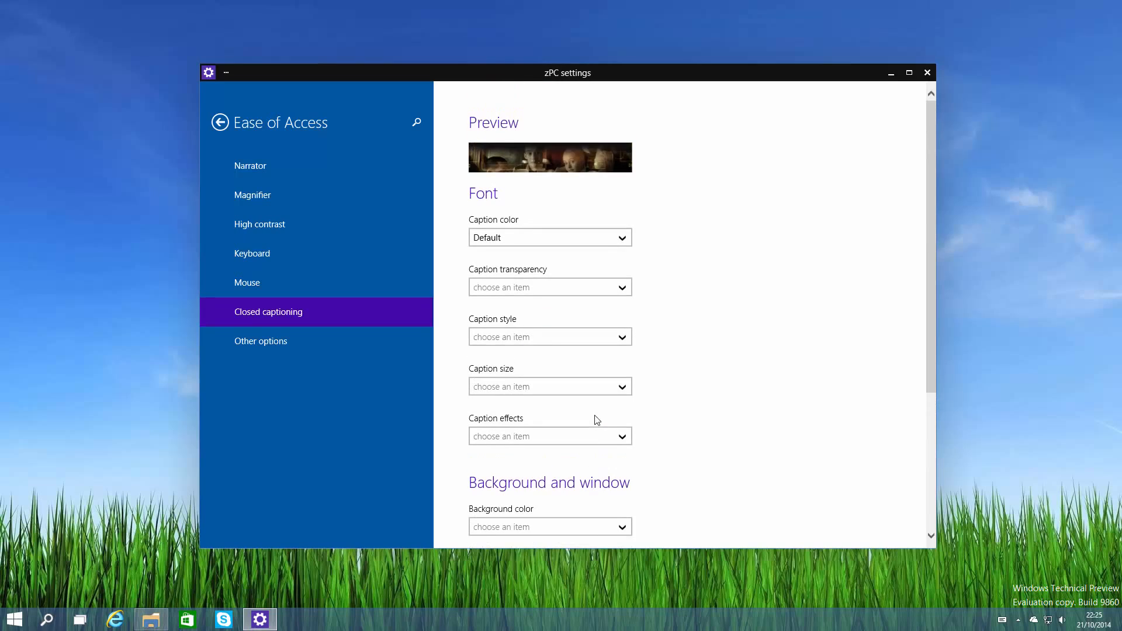
click(550, 237)
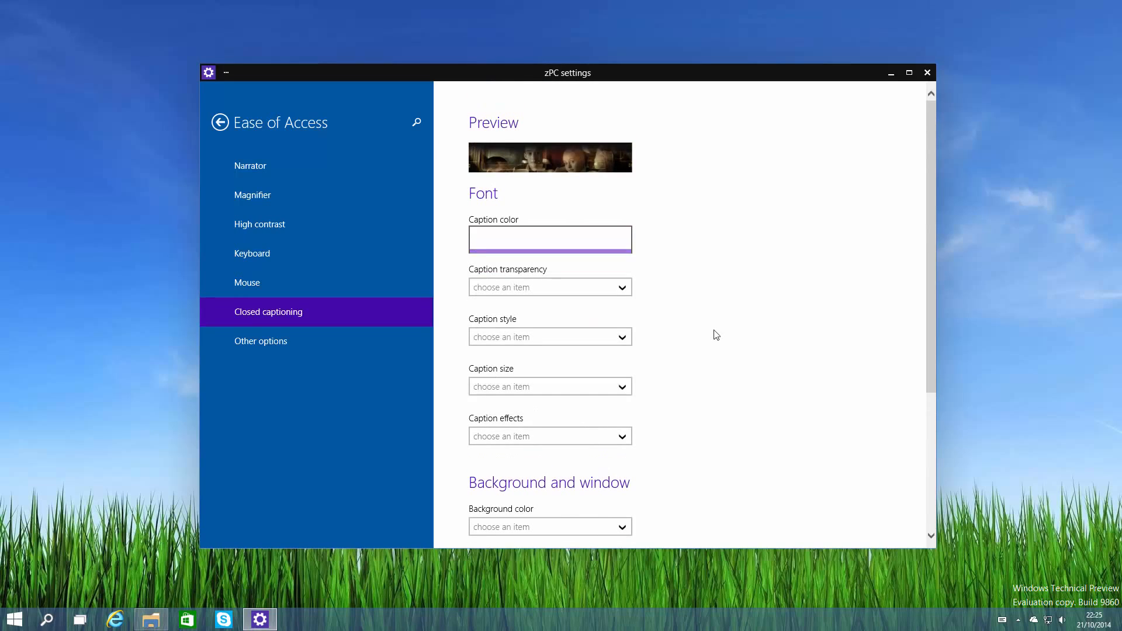
click(550, 237)
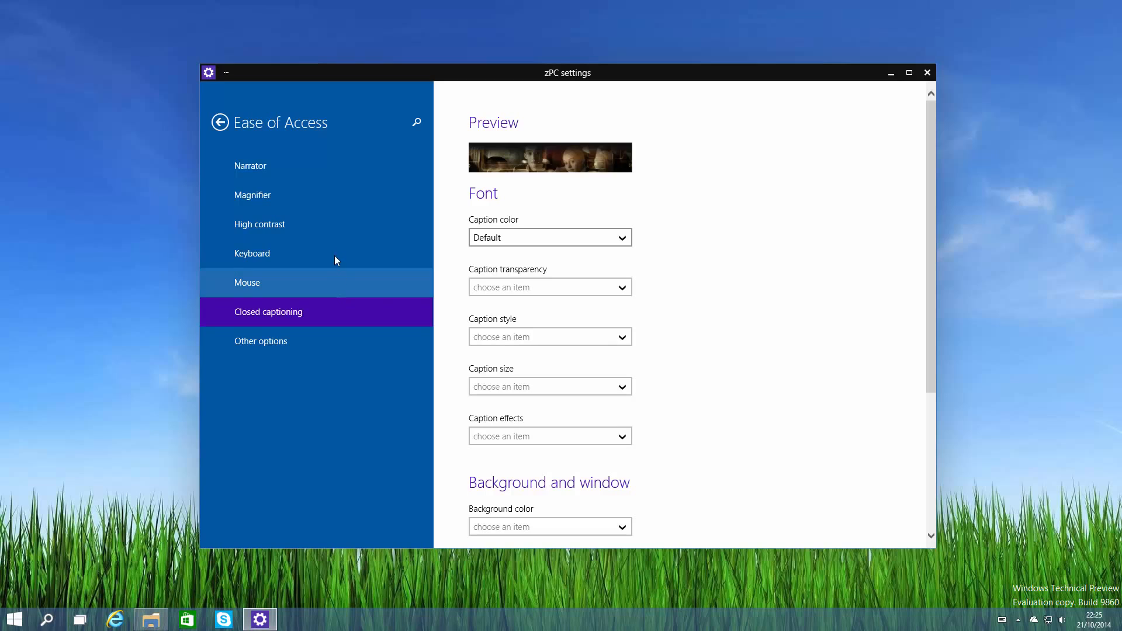
mouse_move(224, 136)
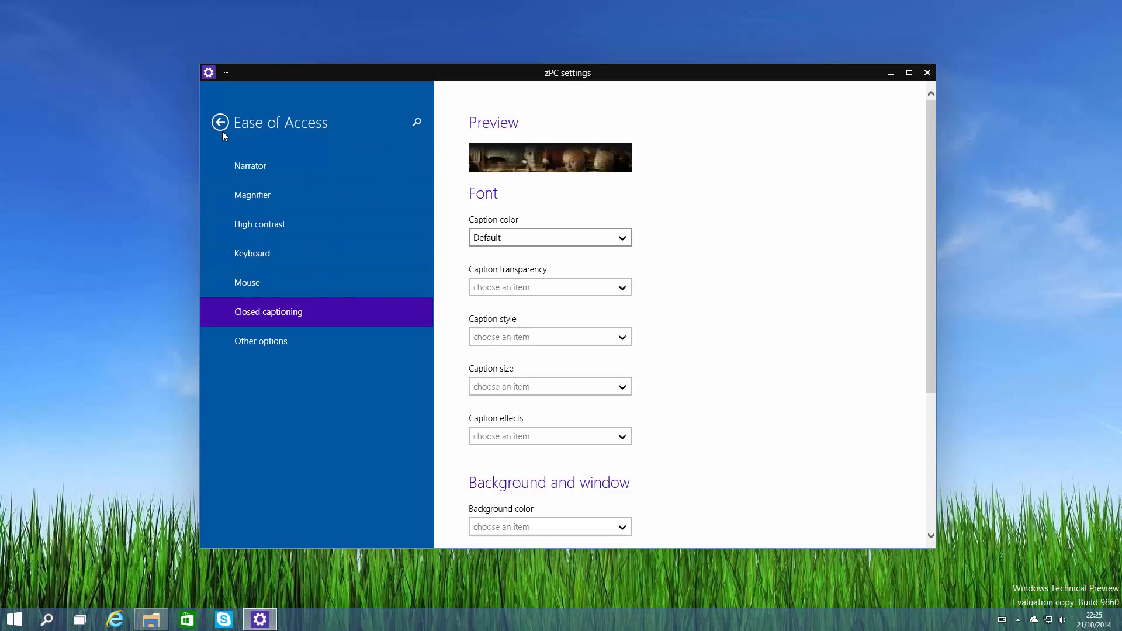
click(220, 121)
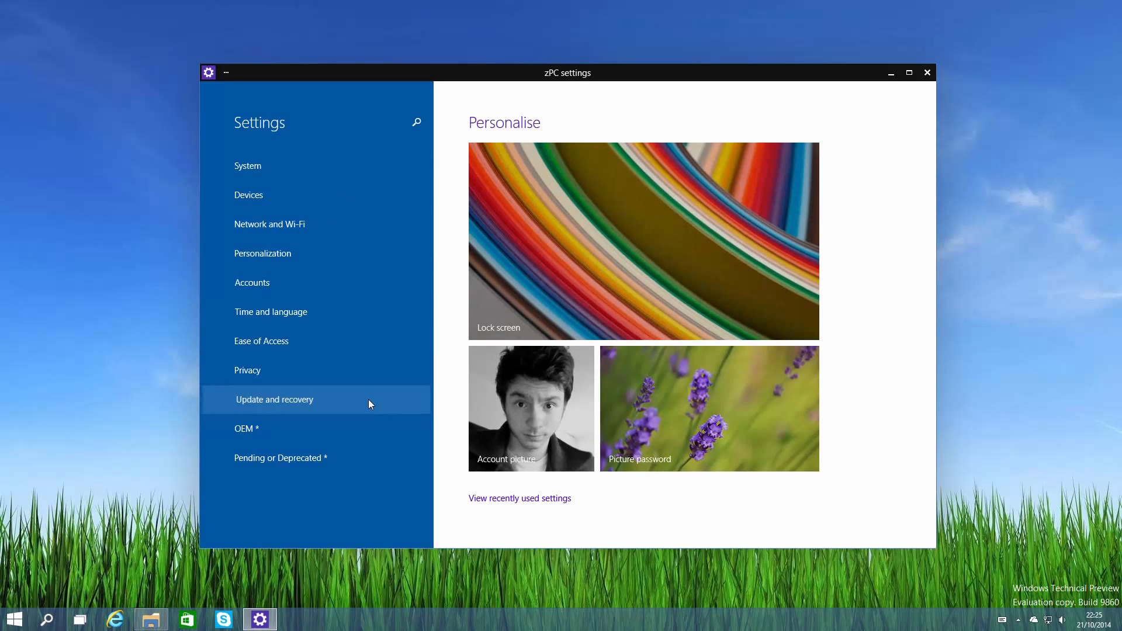
View Update and recovery's Backup and Recovery pages, then return to the overview.
click(274, 400)
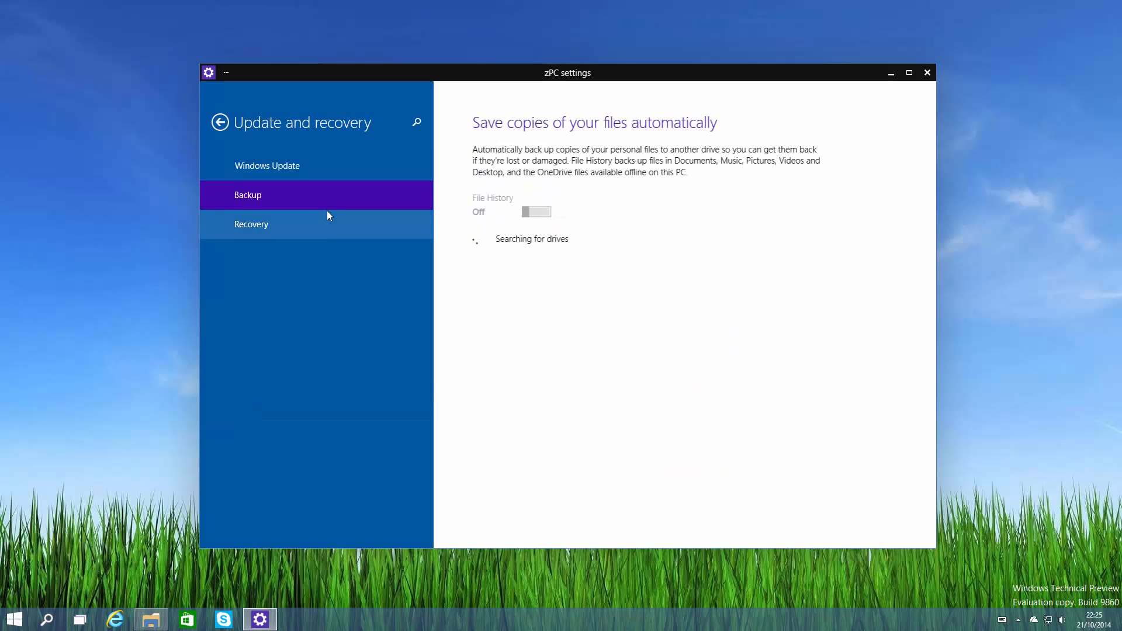
click(252, 224)
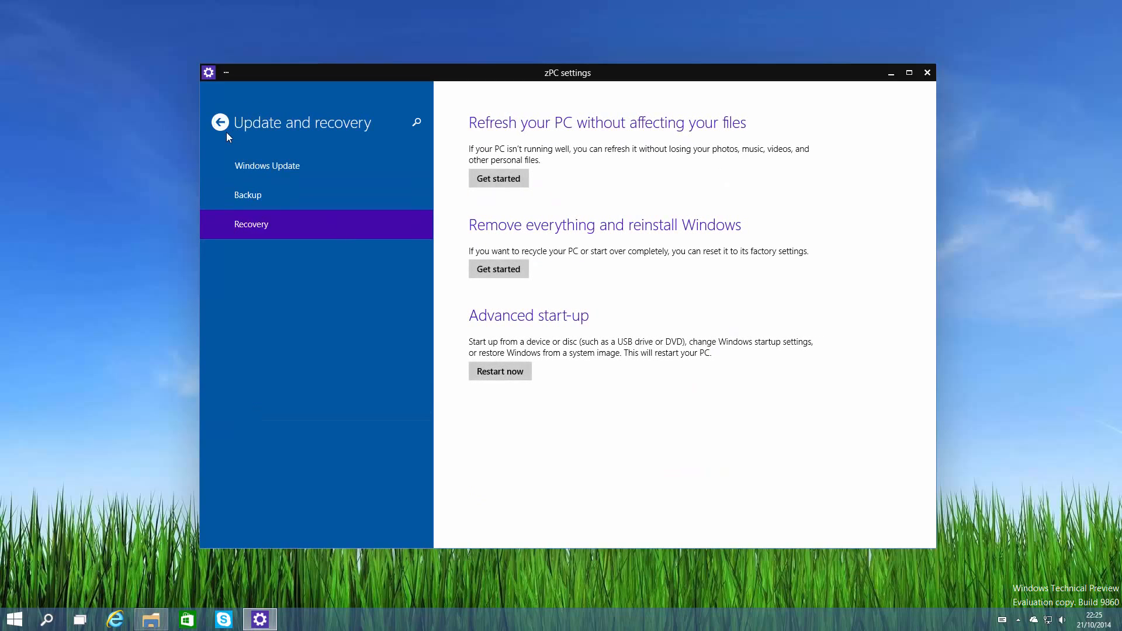
click(220, 123)
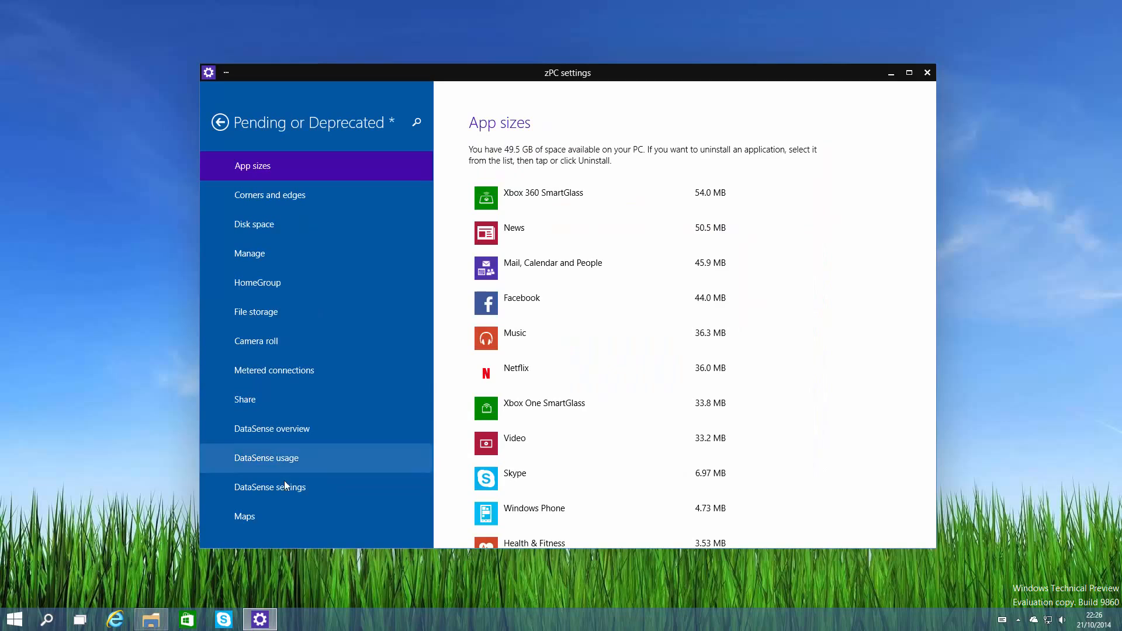
Under Pending or Deprecated, step through DataSense, Camera roll, Manage network and Corners and edges.
click(270, 486)
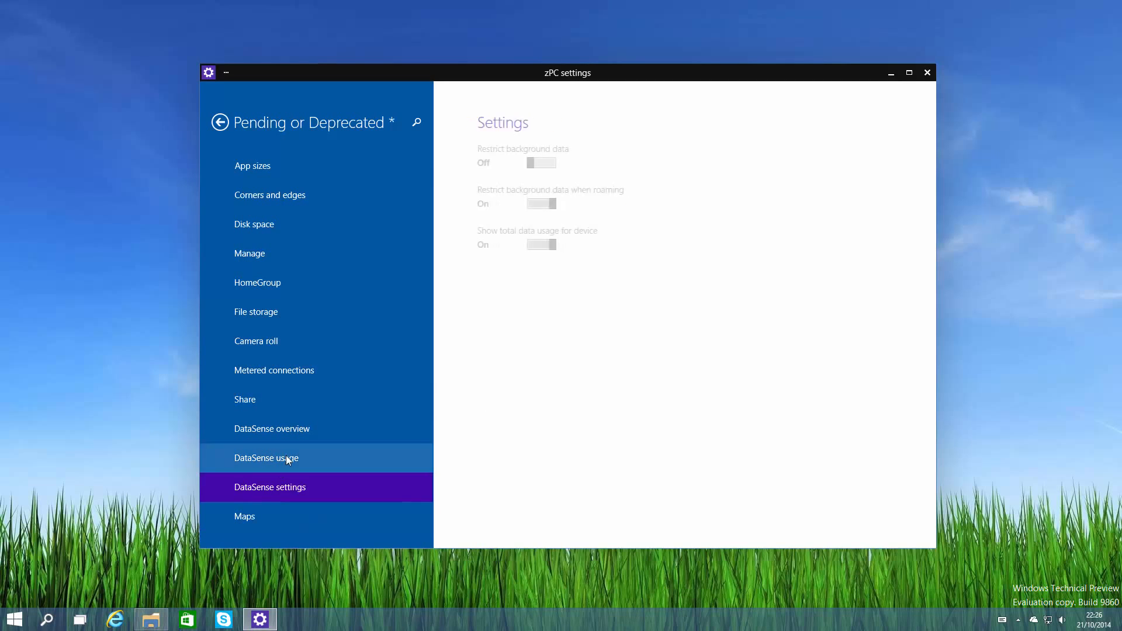
click(256, 340)
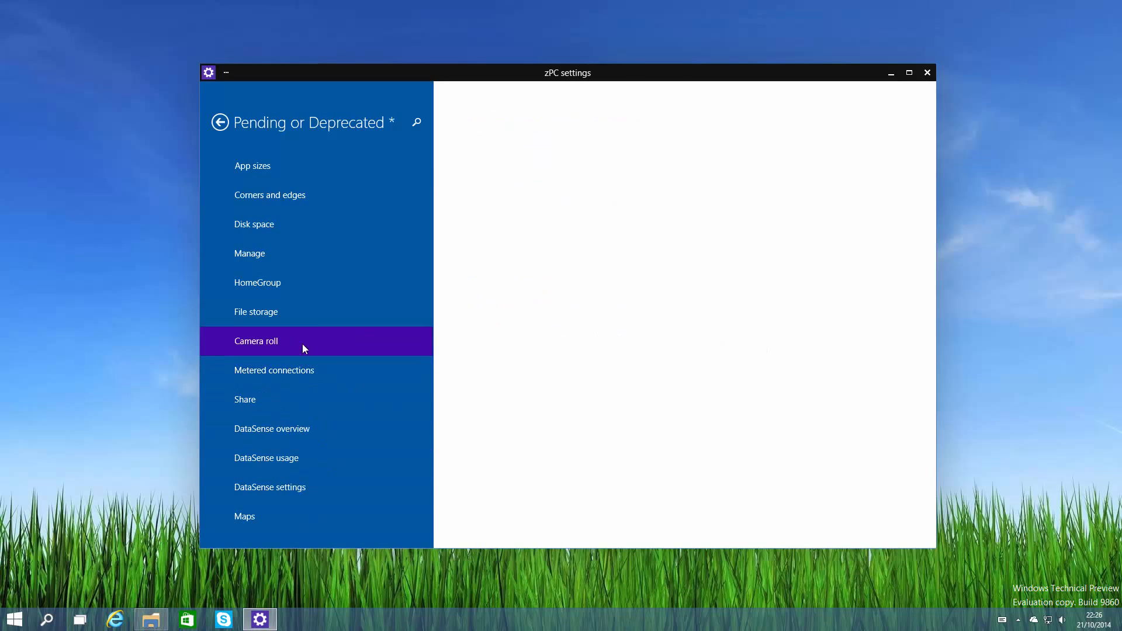
click(250, 254)
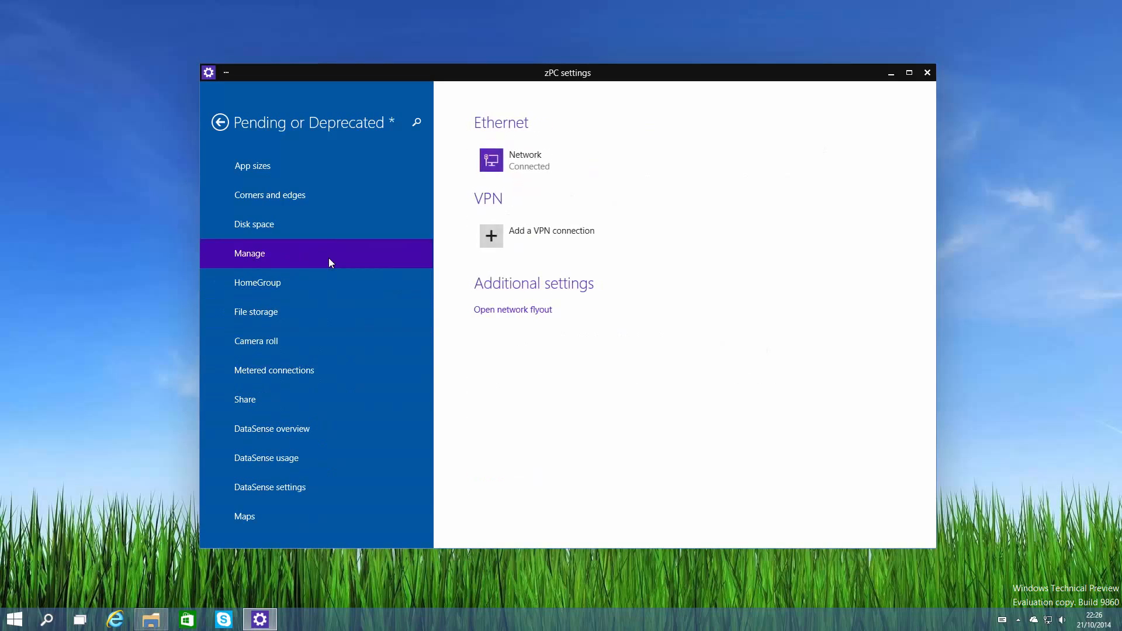
click(270, 196)
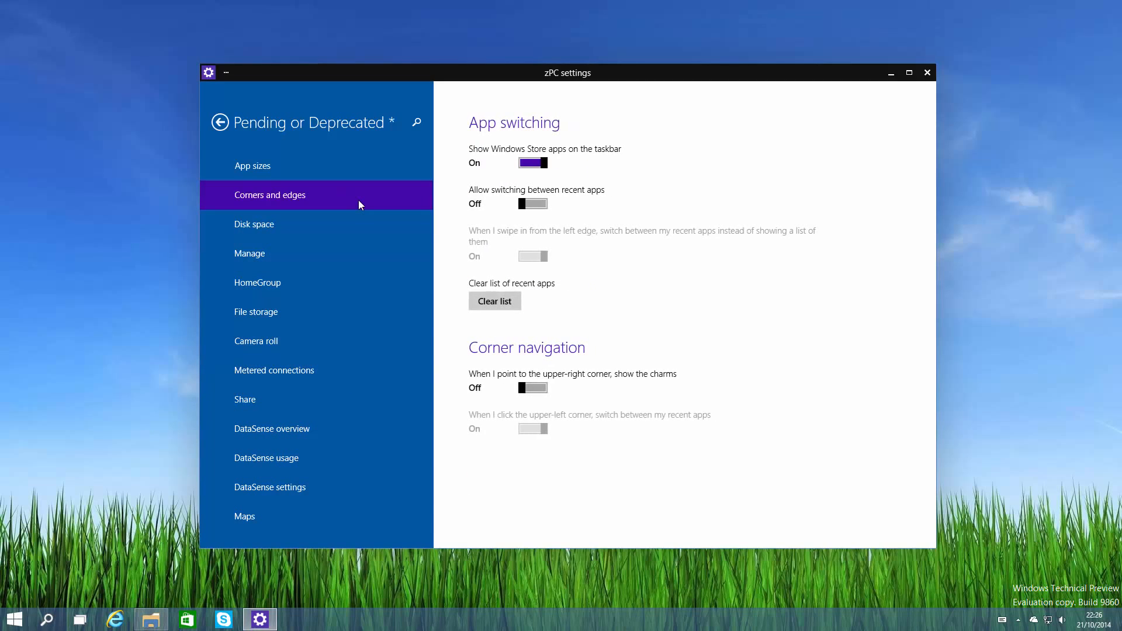
Start DockingController from All apps, then close zPC settings to leave the desktop clear.
click(14, 619)
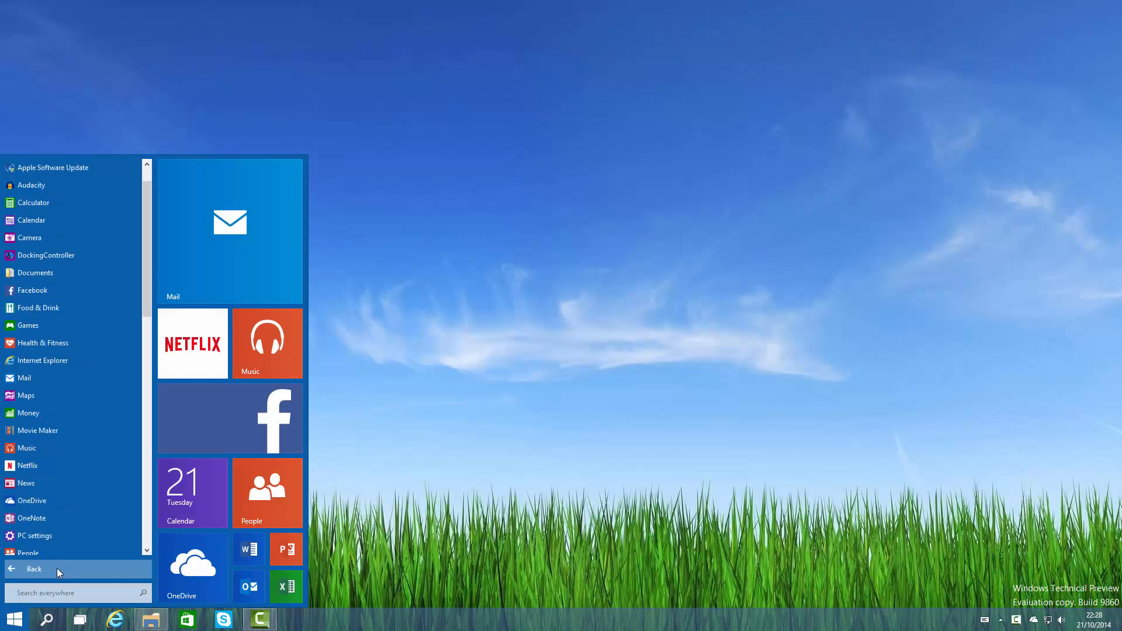
mouse_move(81, 257)
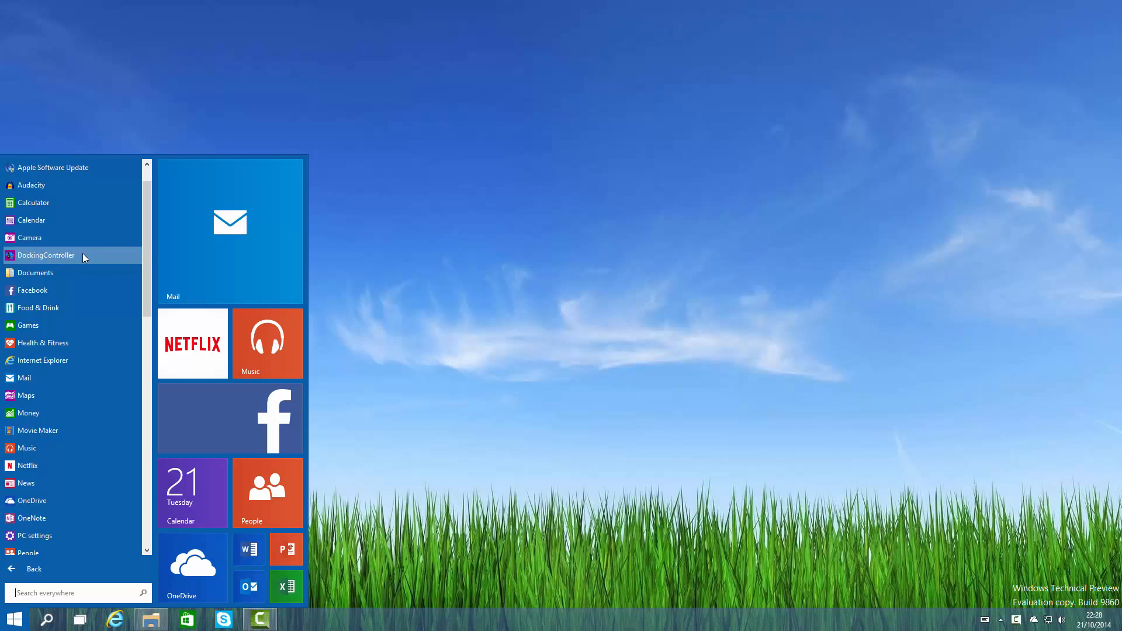
click(45, 256)
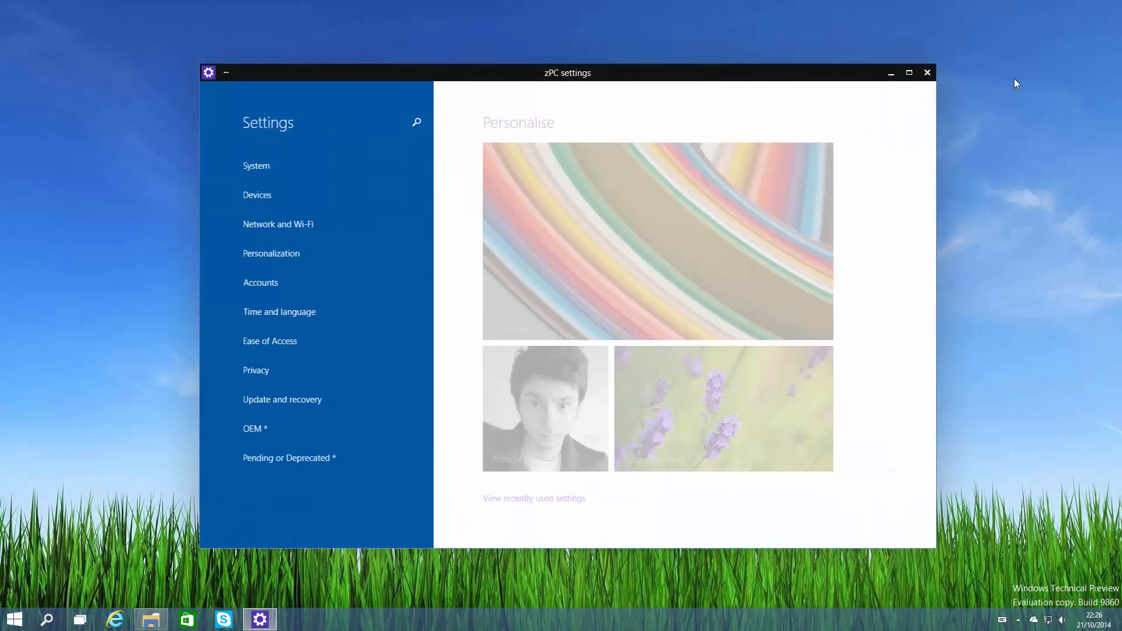
click(927, 72)
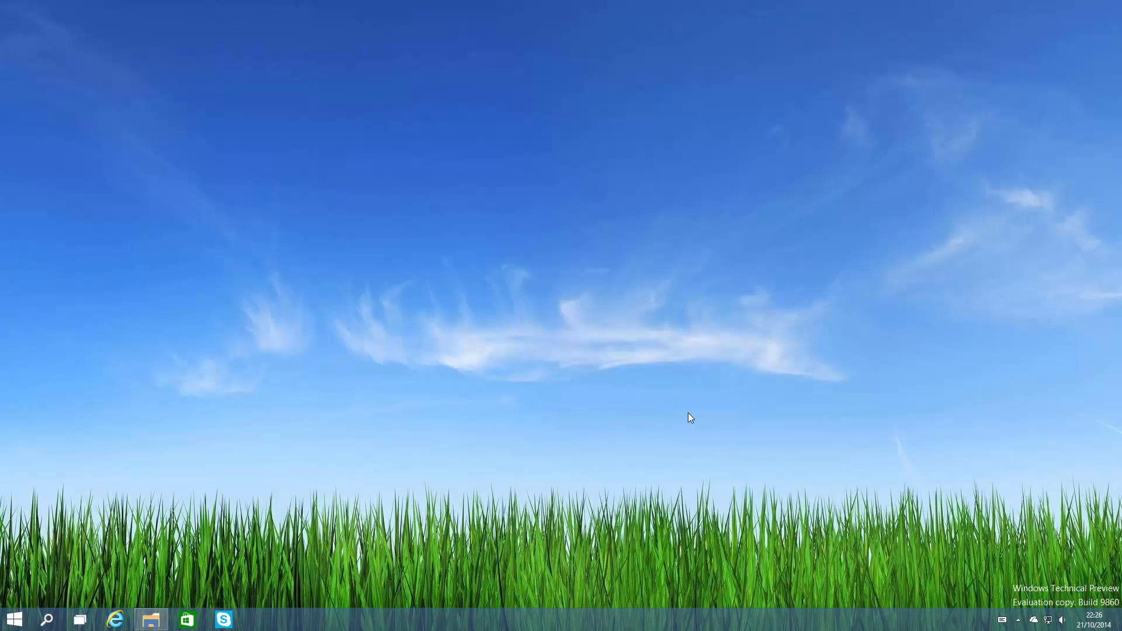